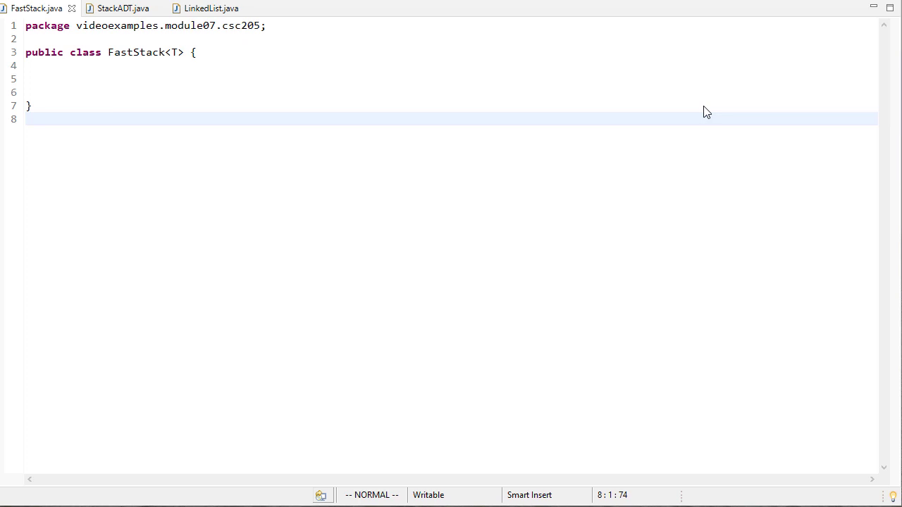
pyautogui.moveTo(87, 56)
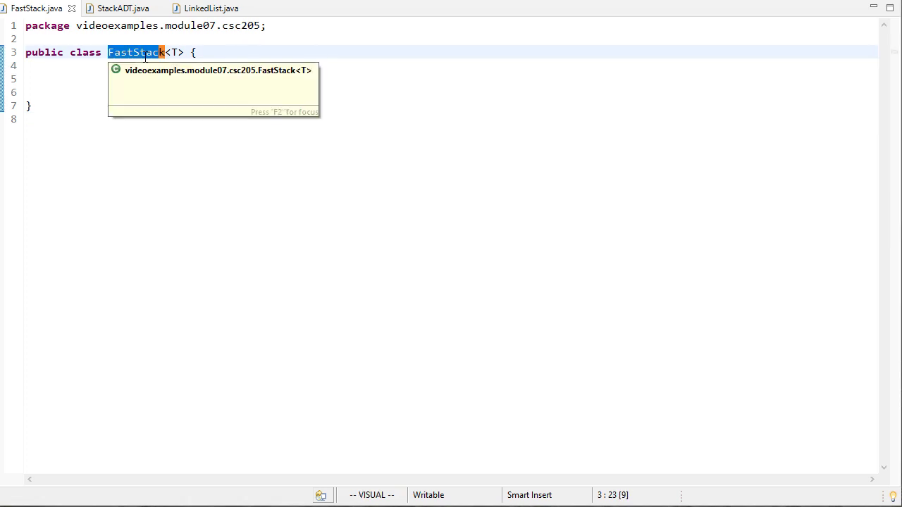
# - Review the StackADT interface and LinkedList sources before returning to FastStack
pyautogui.press('Escape')
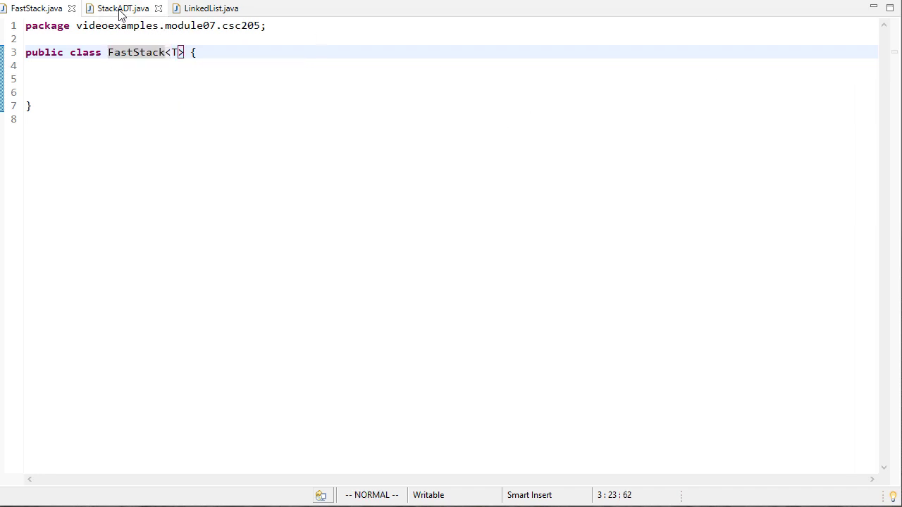
pyautogui.click(120, 9)
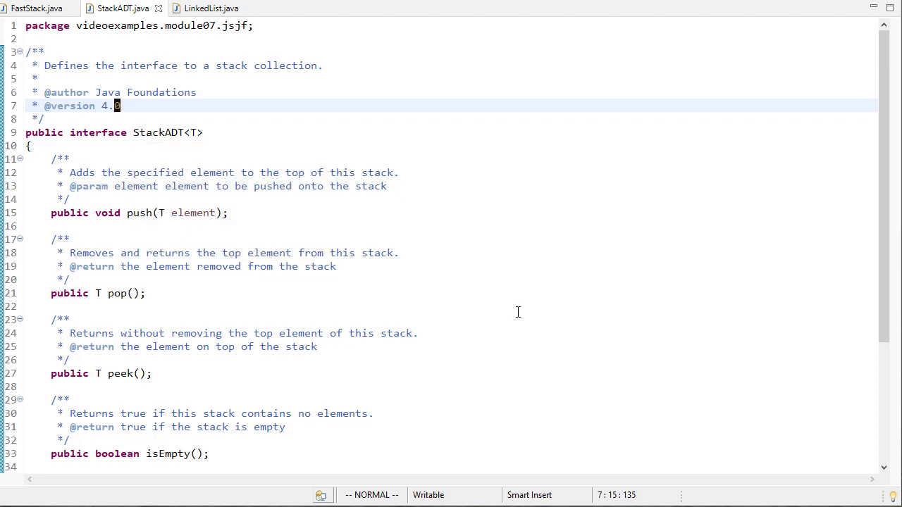
pyautogui.scroll(-3)
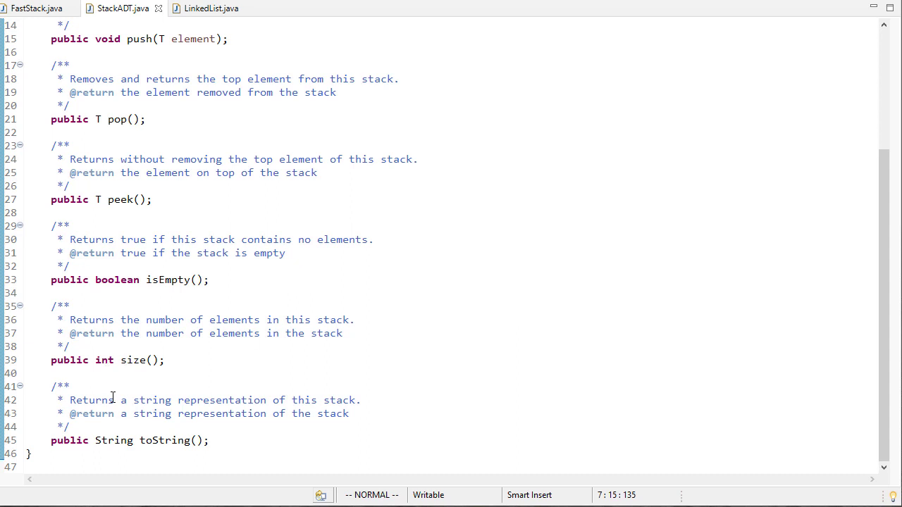
pyautogui.moveTo(245, 355)
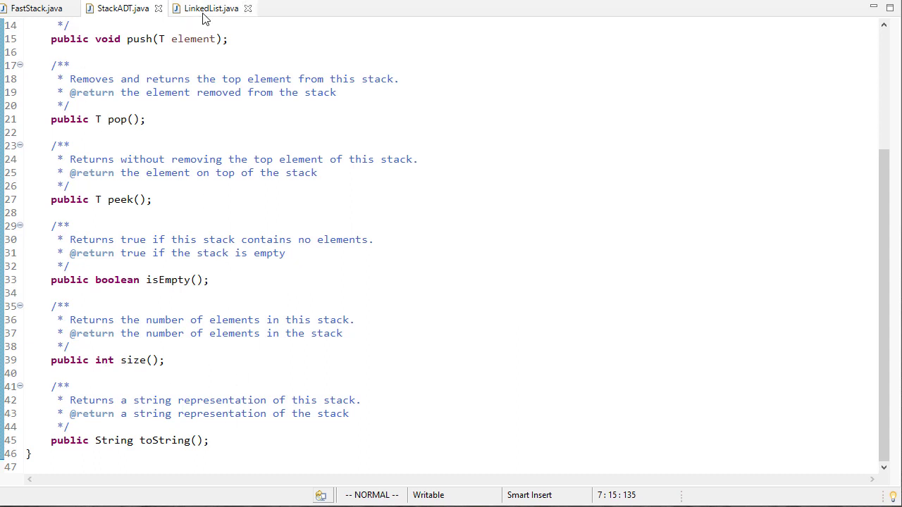
pyautogui.click(210, 8)
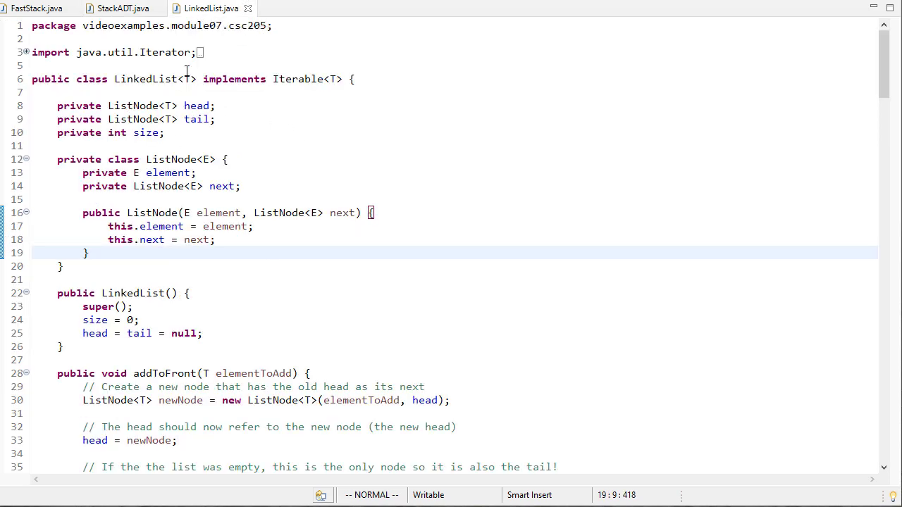
pyautogui.moveTo(423, 162)
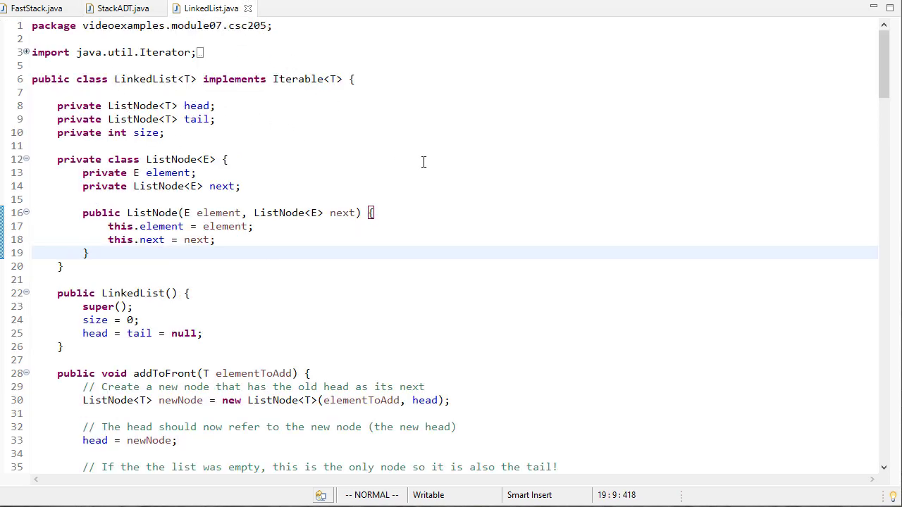
pyautogui.scroll(-3)
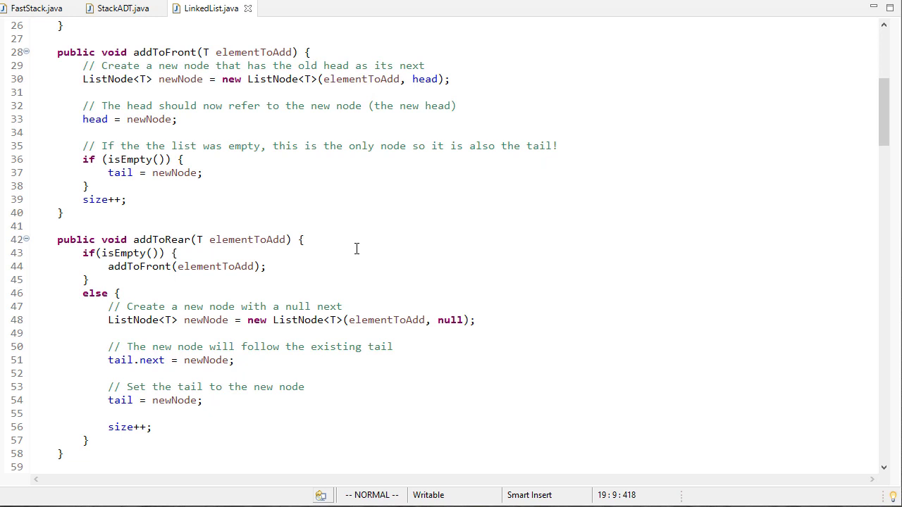
pyautogui.click(37, 9)
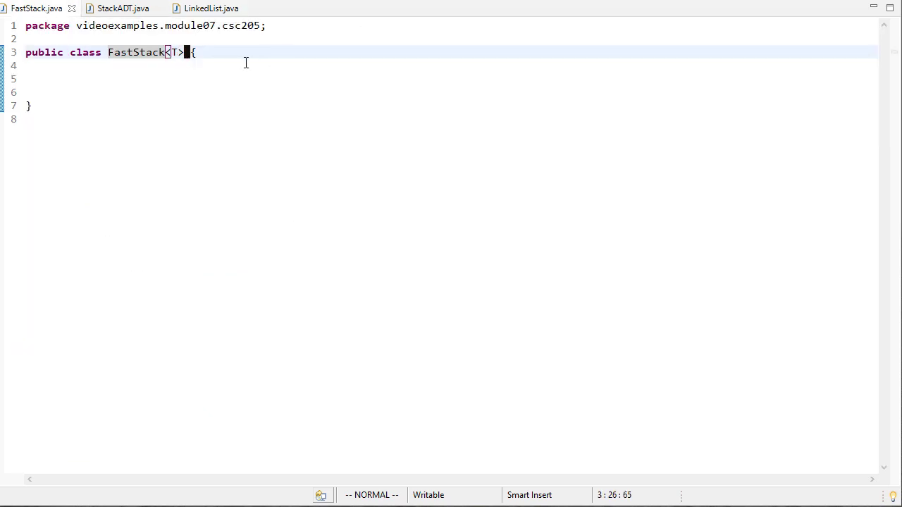
# - Declare that FastStack implements StackADT<T> in the class header
pyautogui.write('implements StackA')
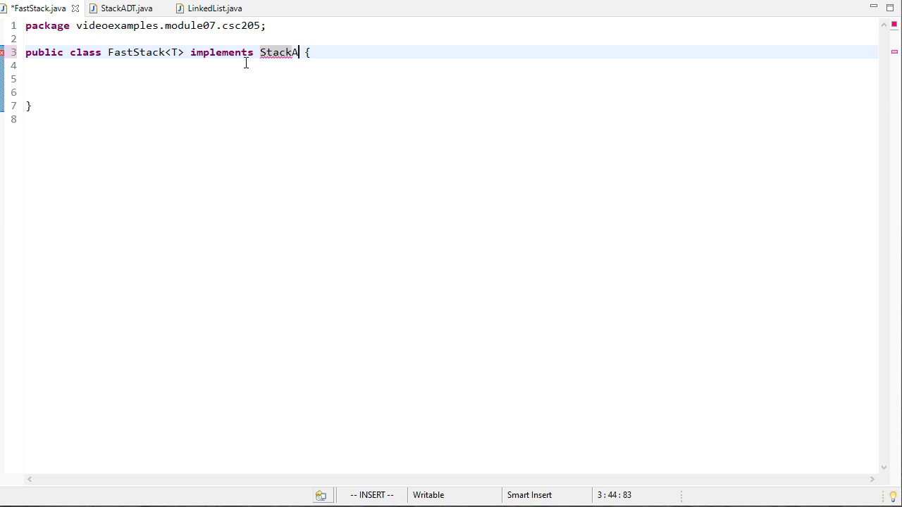
pyautogui.write('DT<T>')
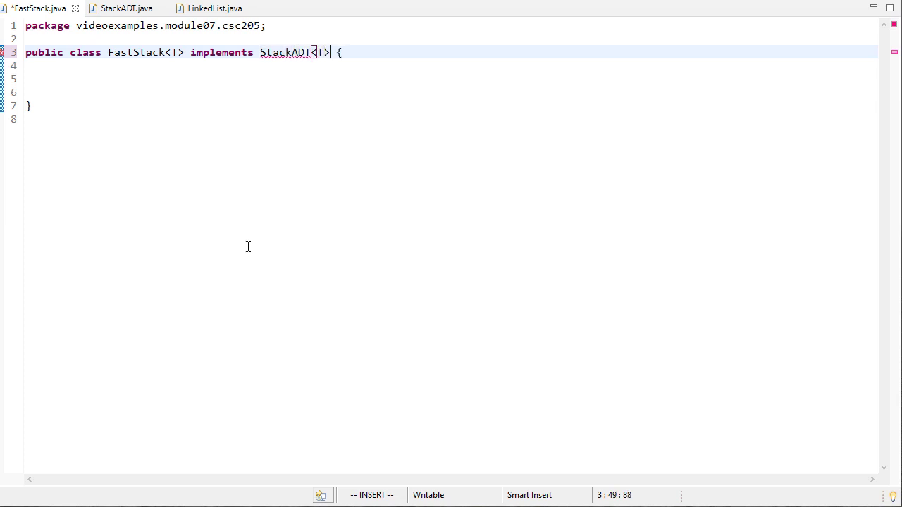
pyautogui.press('Escape')
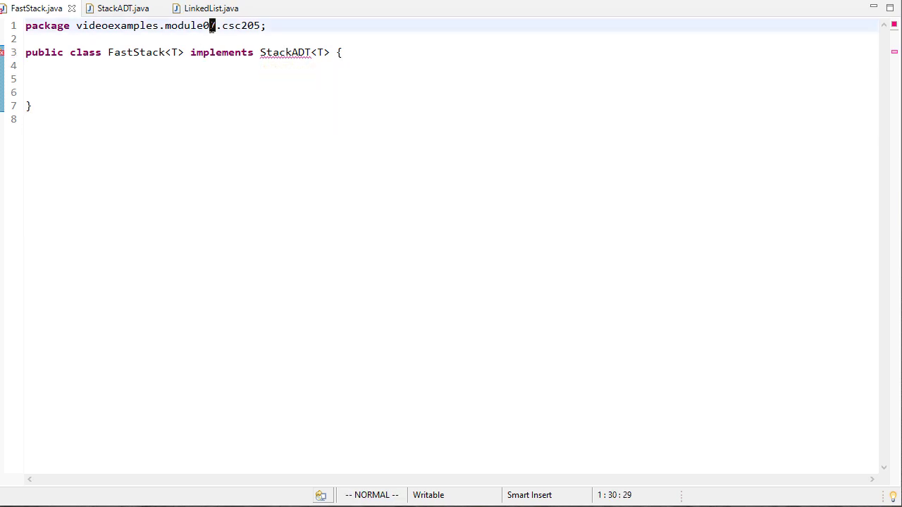
# - Import videoexamples.module07.jsjf.StackADT below the package line
pyautogui.write('import')
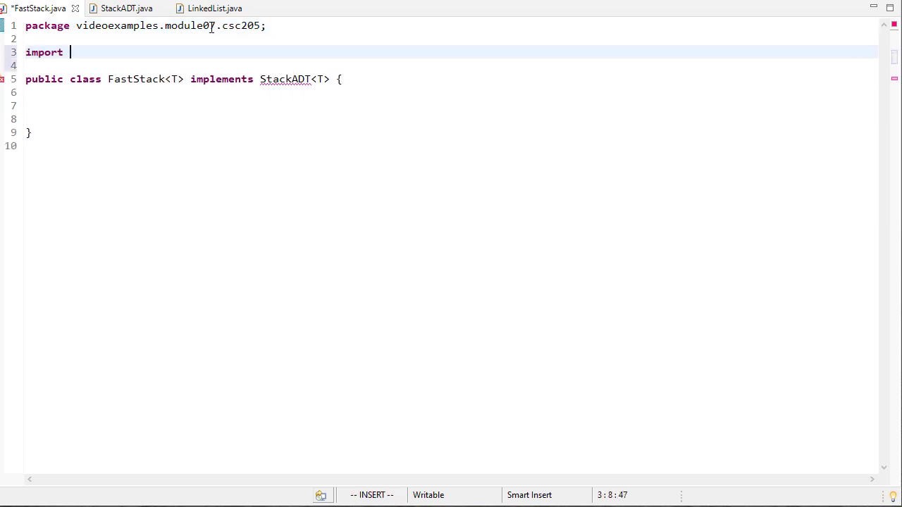
pyautogui.write('videoexample')
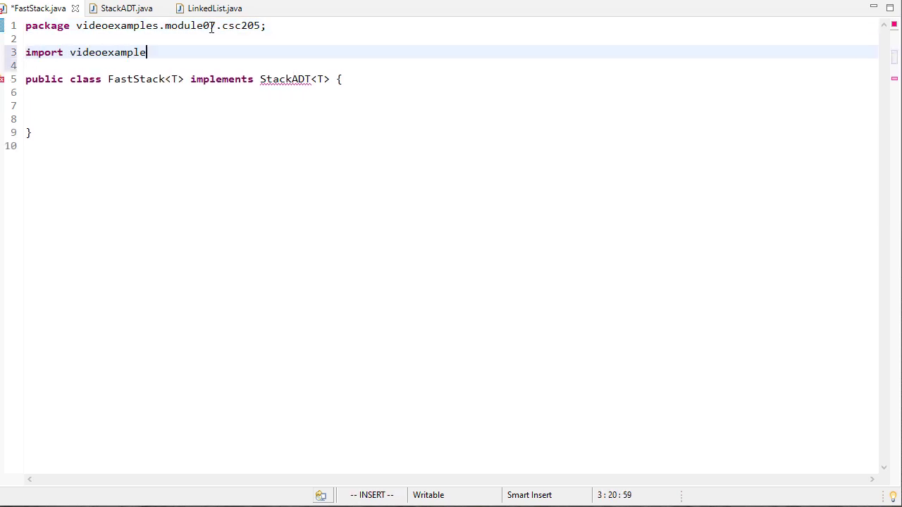
pyautogui.write('s.module07.jsjf.')
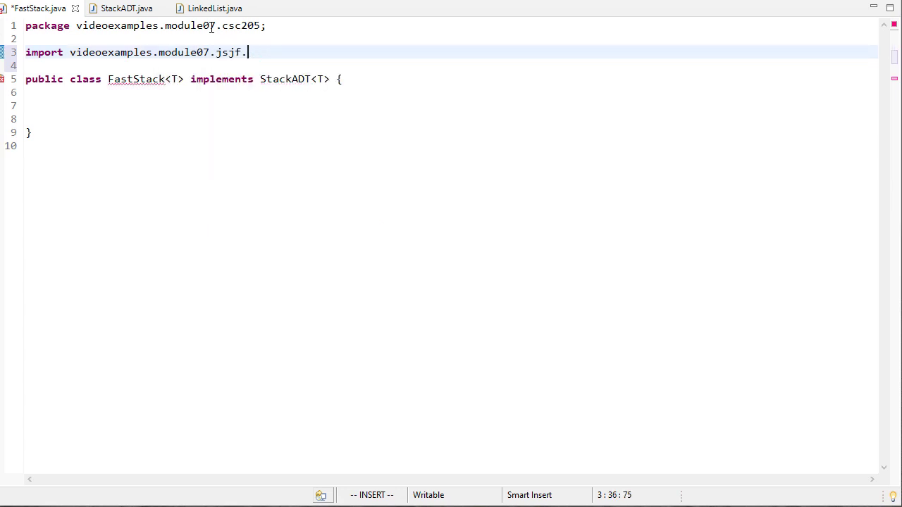
pyautogui.write('StackADT;')
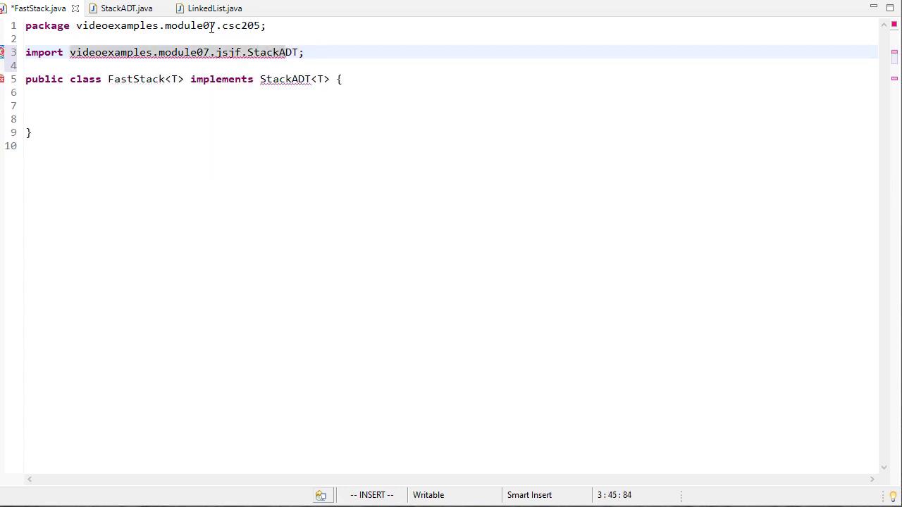
pyautogui.press('Escape')
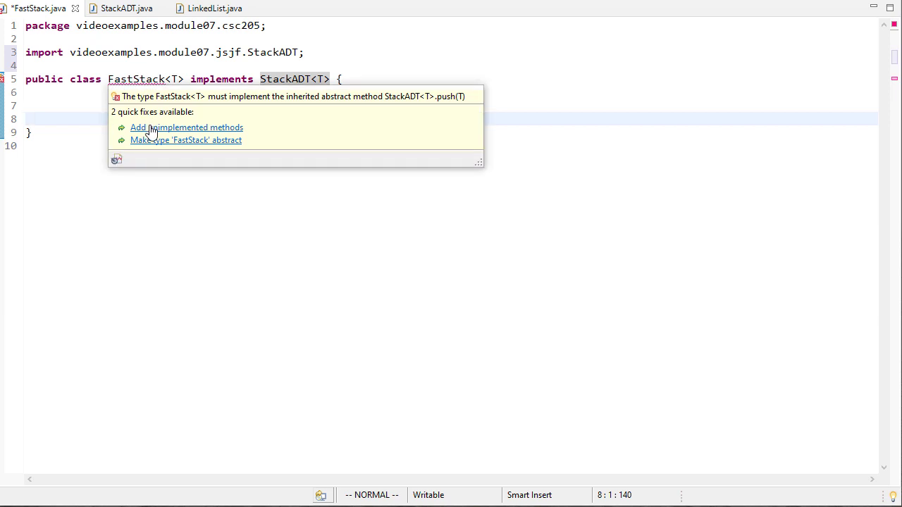
# - Generate stubs for all stack methods and add a LinkedList<T> elements field
pyautogui.click(186, 127)
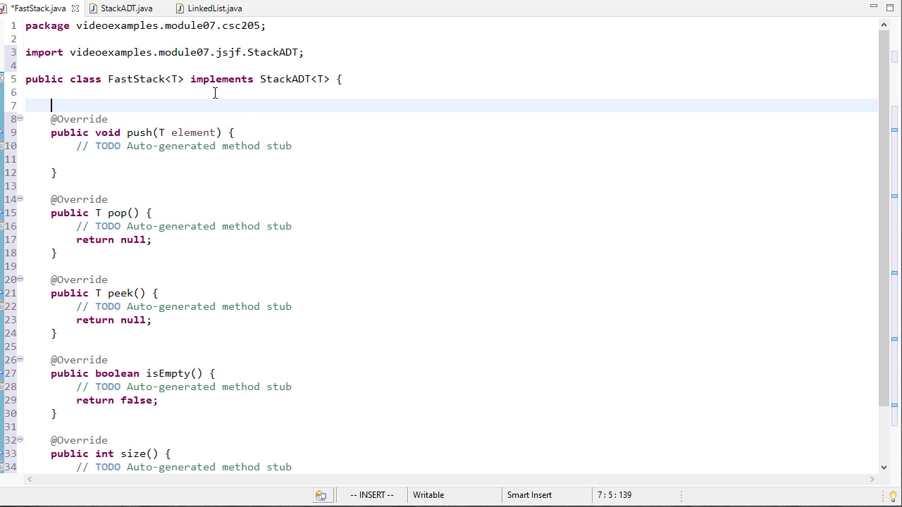
pyautogui.write('LinkedList<T>')
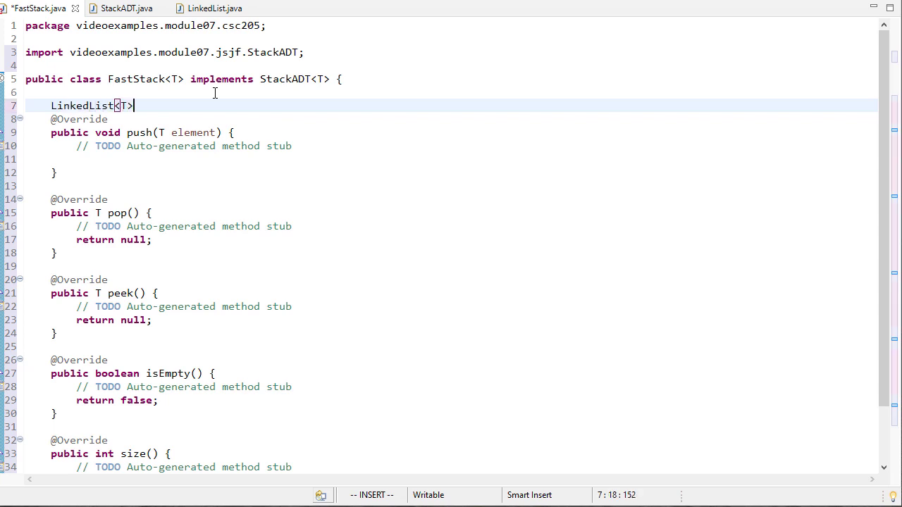
pyautogui.write('elements;')
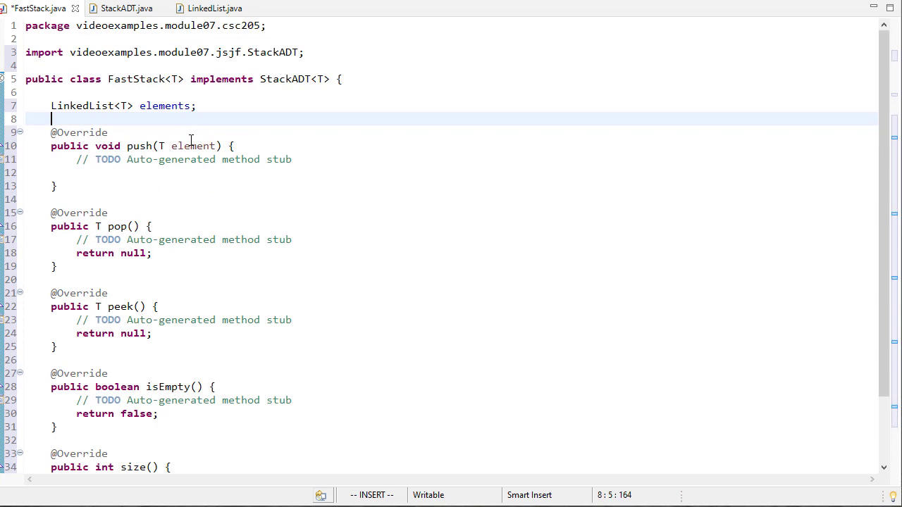
pyautogui.moveTo(477, 200)
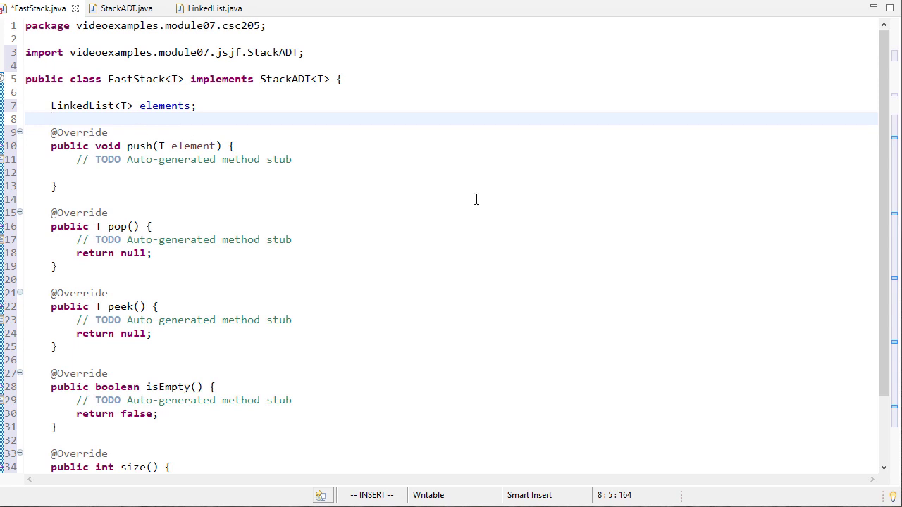
# - Generate a toString for the elements field and remove push's TODO comment
pyautogui.click(51, 118)
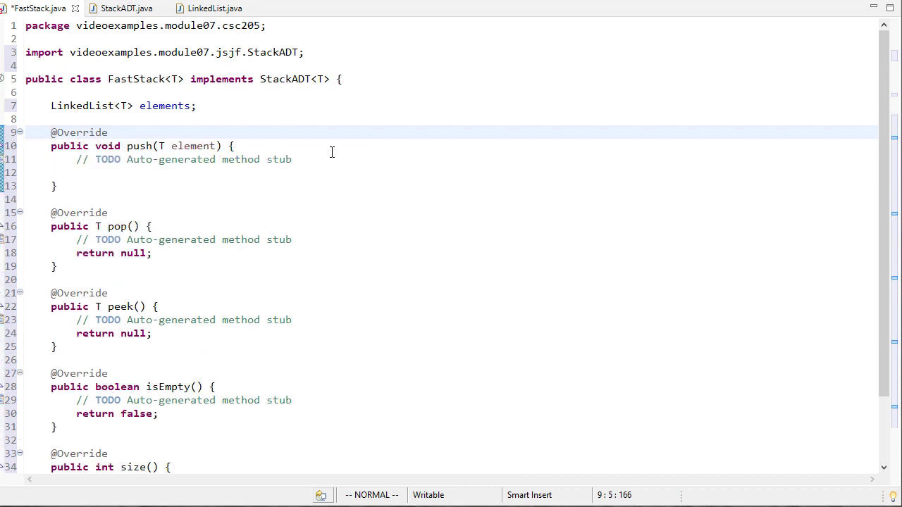
pyautogui.scroll(-3)
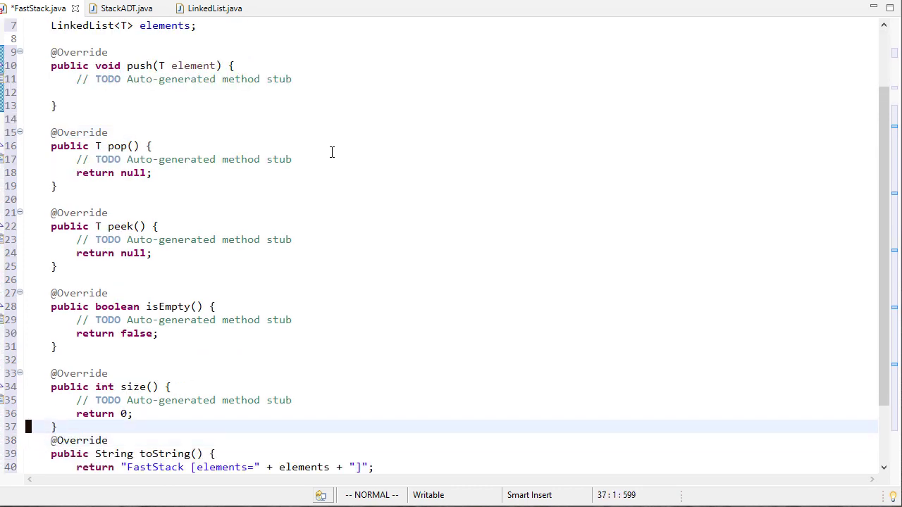
pyautogui.scroll(-3)
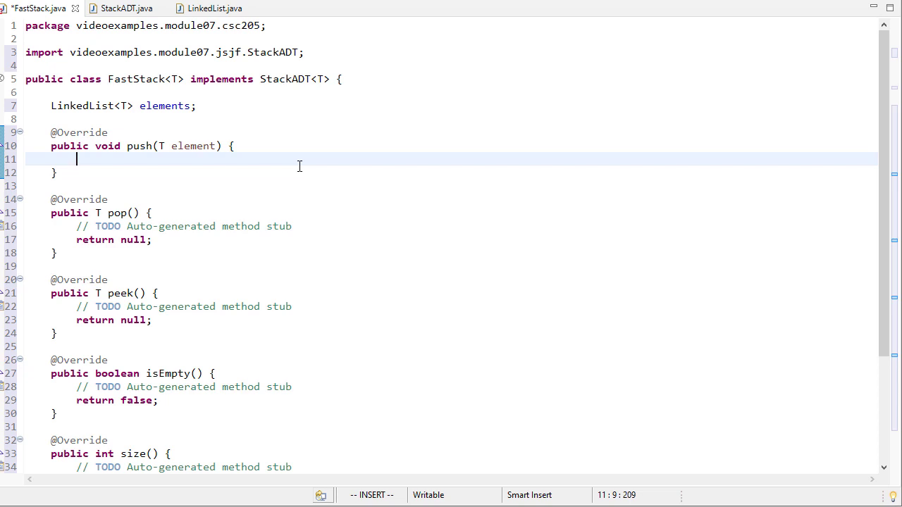
# - Write push to add to the front of elements and start peek returning elements.first()
pyautogui.write('elements.addToFront(element);')
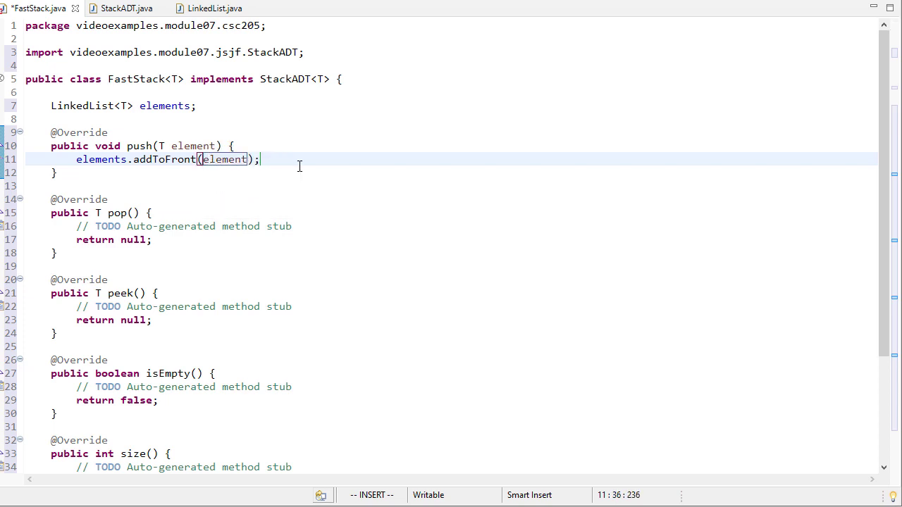
pyautogui.press('Escape')
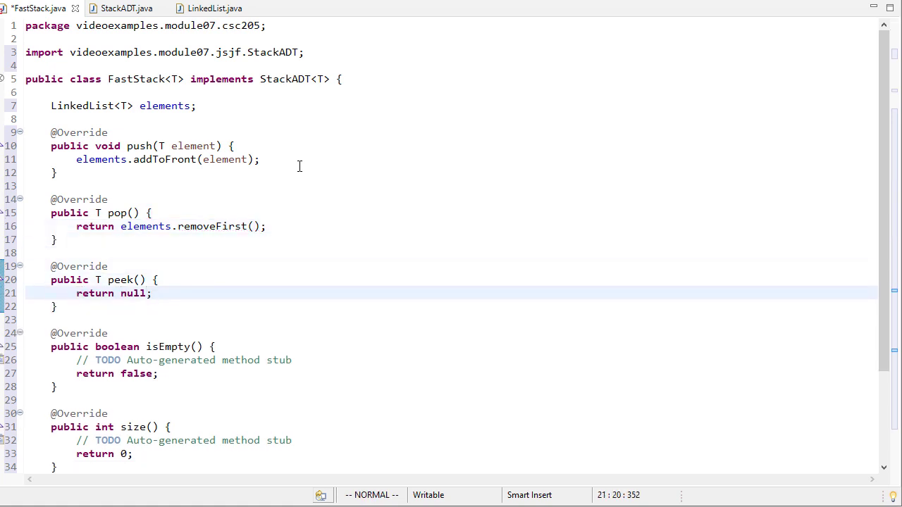
pyautogui.write('elements.first(')
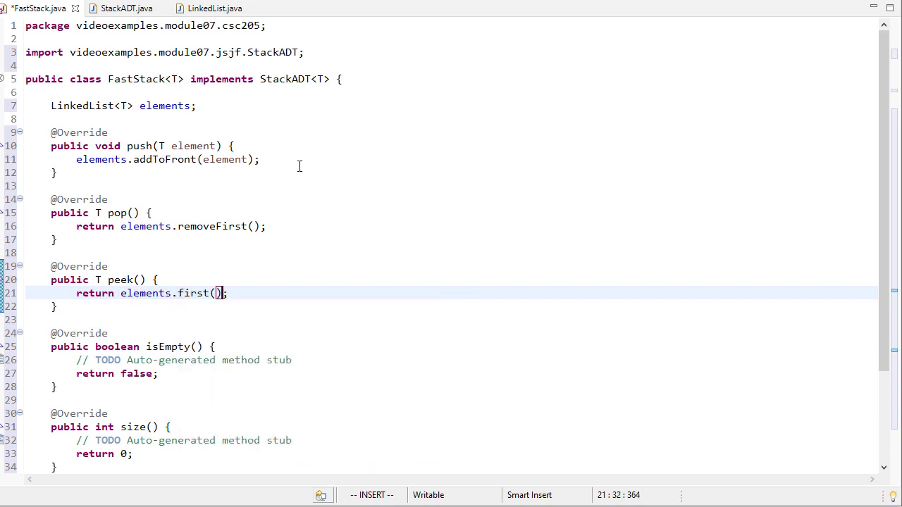
pyautogui.moveTo(194, 293)
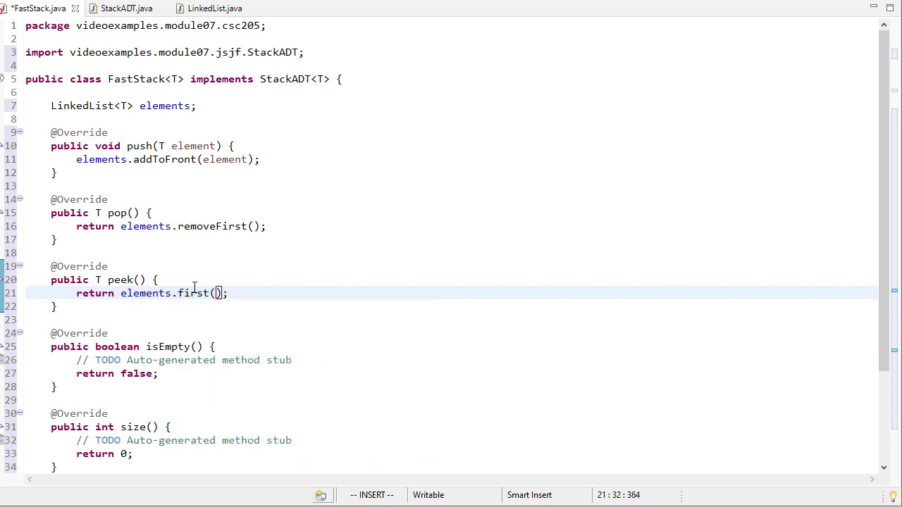
pyautogui.moveTo(417, 251)
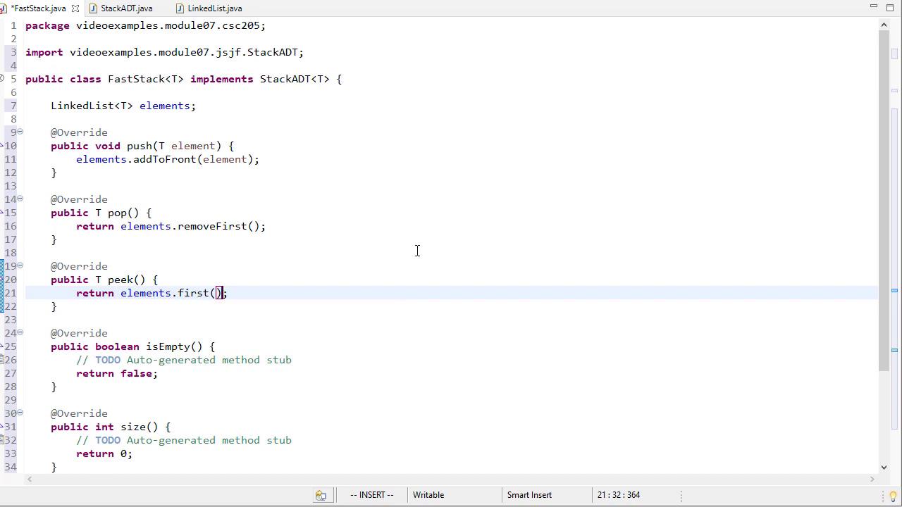
pyautogui.moveTo(312, 296)
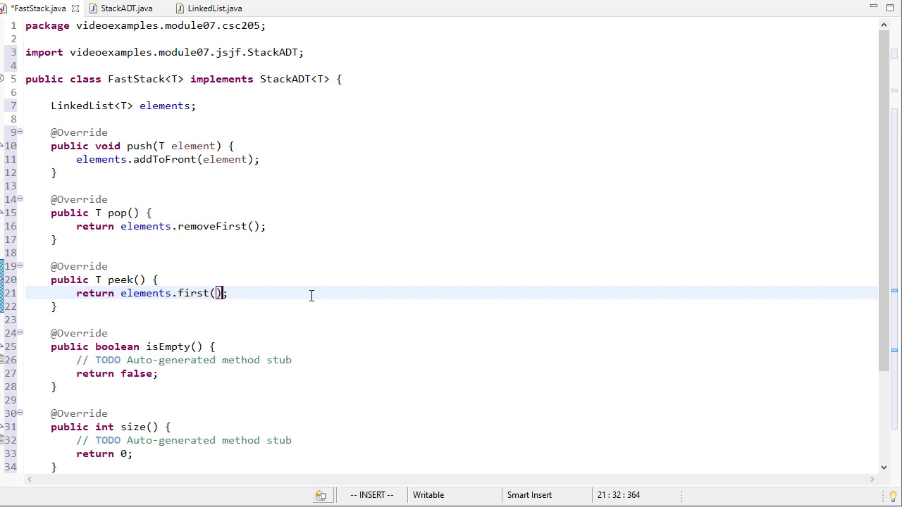
pyautogui.moveTo(114, 163)
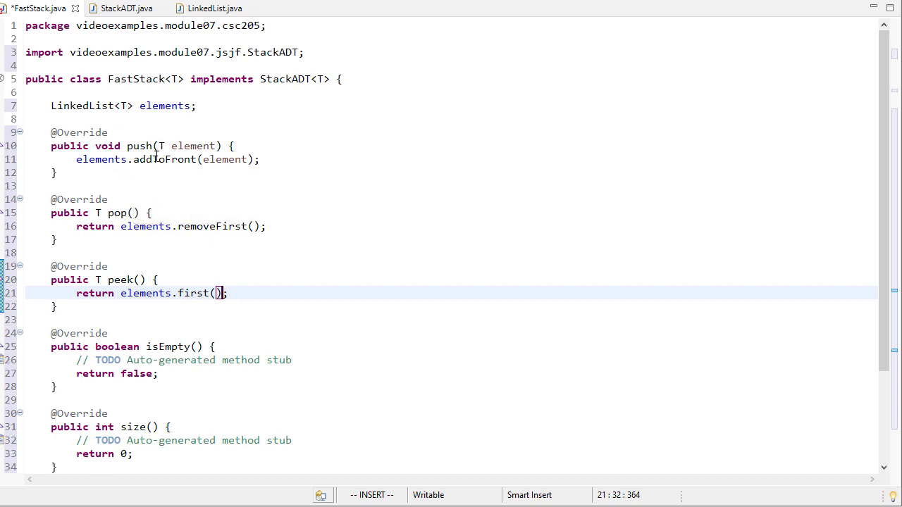
pyautogui.moveTo(192, 294)
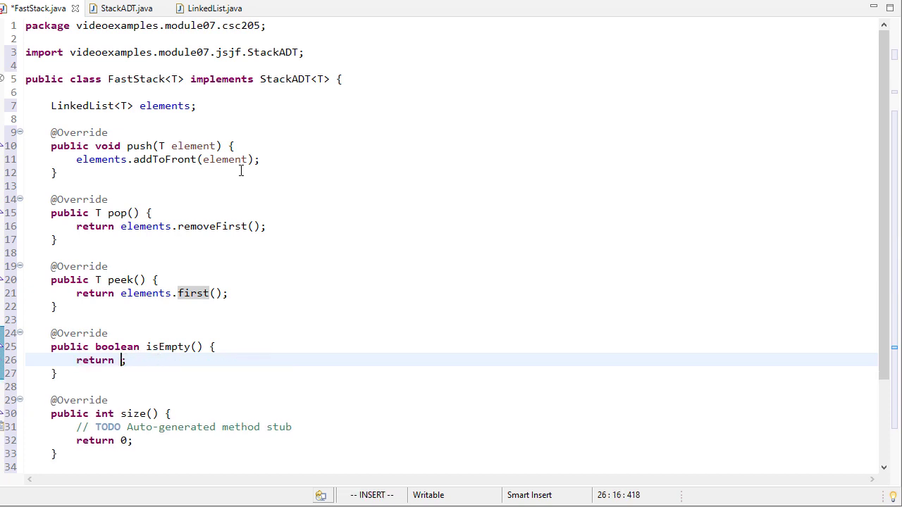
# - Return elements.isEmpty() and elements.size() so every method wraps the linked list
pyautogui.write('elements.isEmpty(')
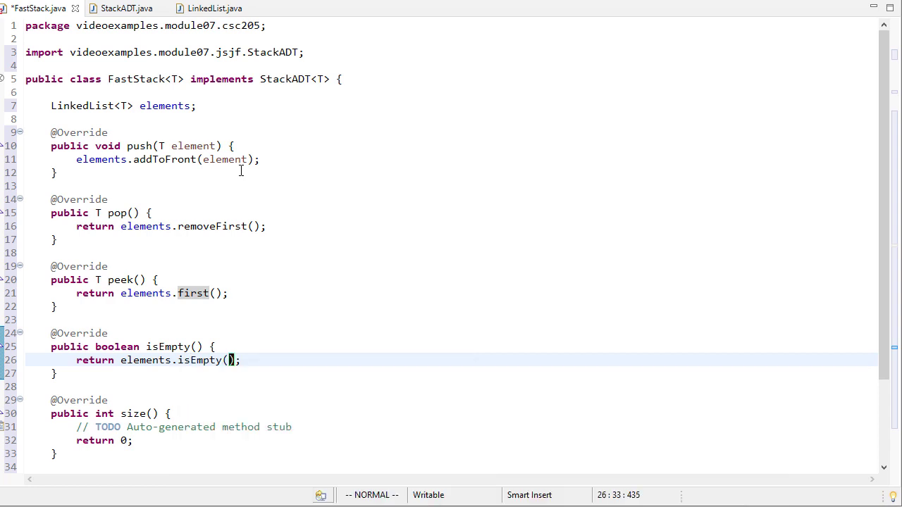
pyautogui.write('elel')
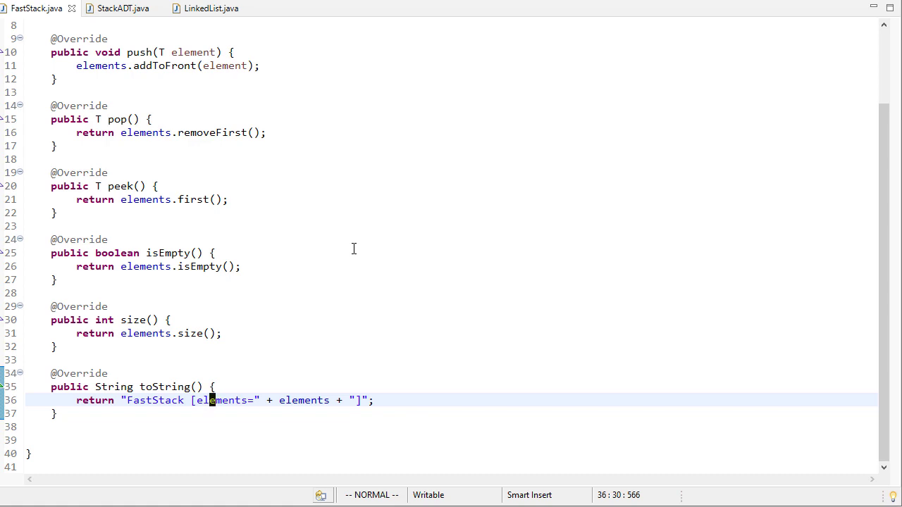
pyautogui.moveTo(350, 251)
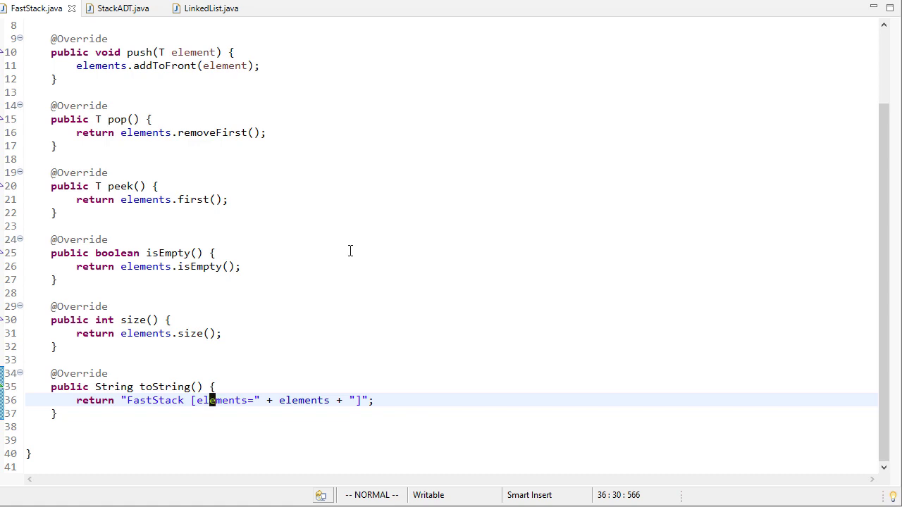
pyautogui.scroll(3)
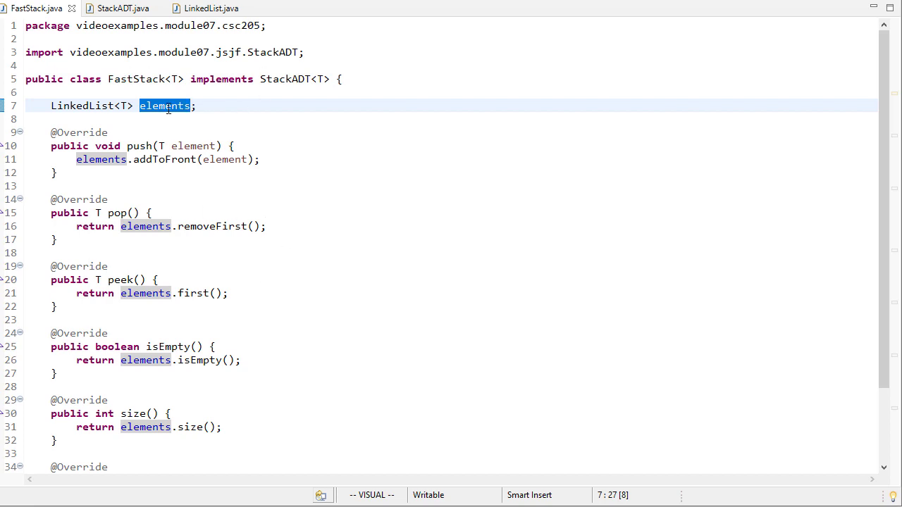
pyautogui.press('Escape')
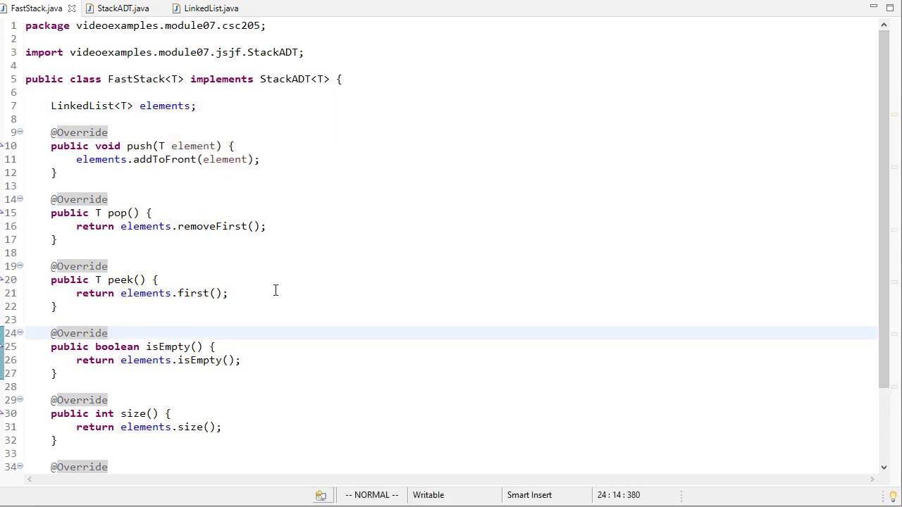
pyautogui.moveTo(398, 253)
pyautogui.write('Sta')
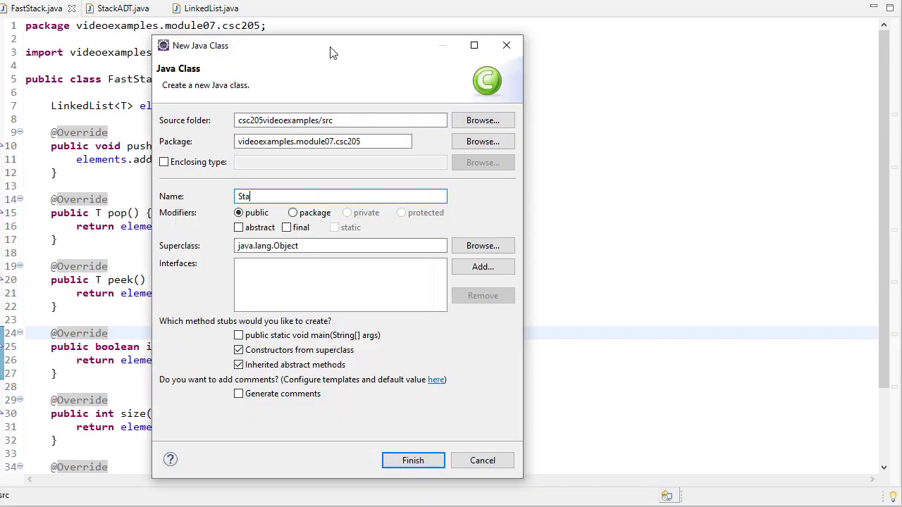
# - Name the new class StackDriver in the csc205 package
pyautogui.write('ckDriver')
pyautogui.write('public void main() {')
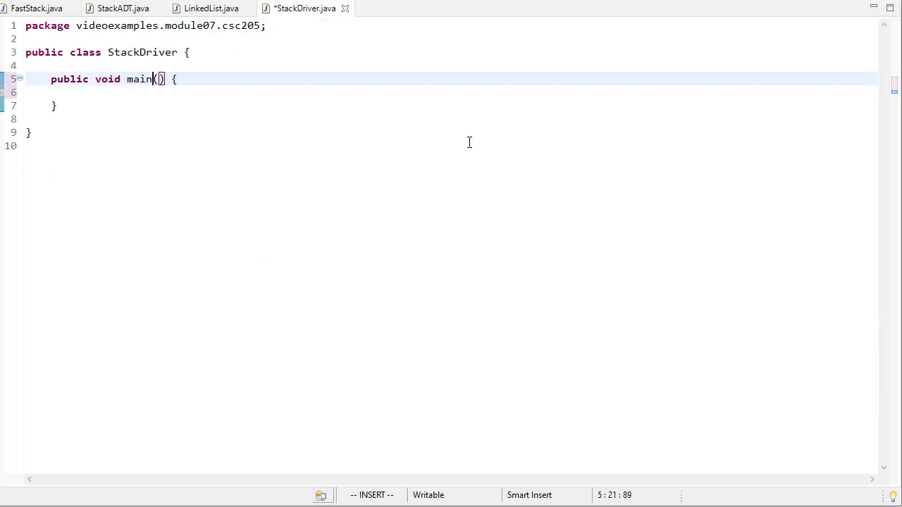
# - Give main String args[] and print the heading "FastStack testing:"
pyautogui.write('String args[]')
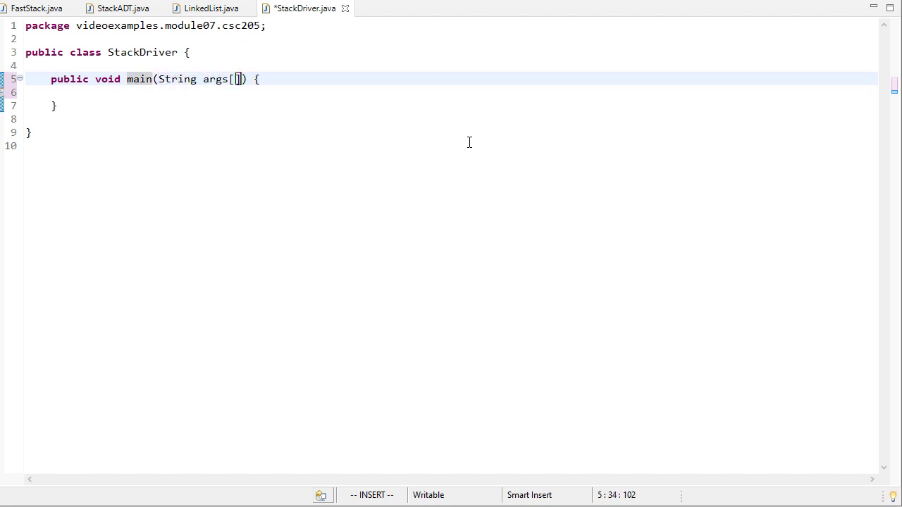
pyautogui.write('System.out.println("Fast')
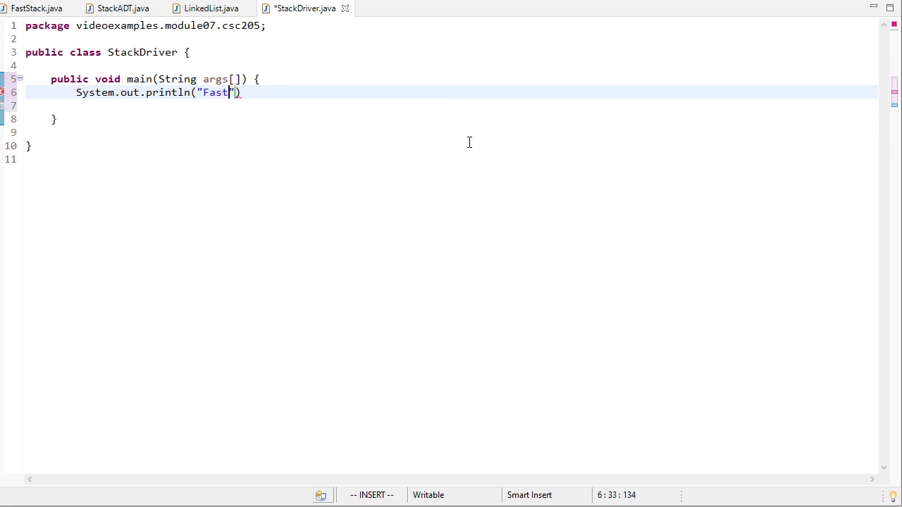
pyautogui.write('Stack testing:')
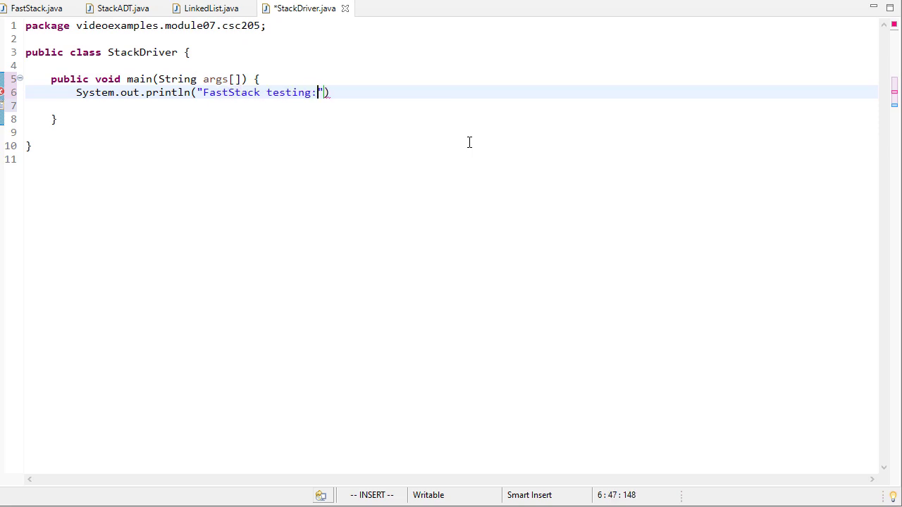
pyautogui.write('")')
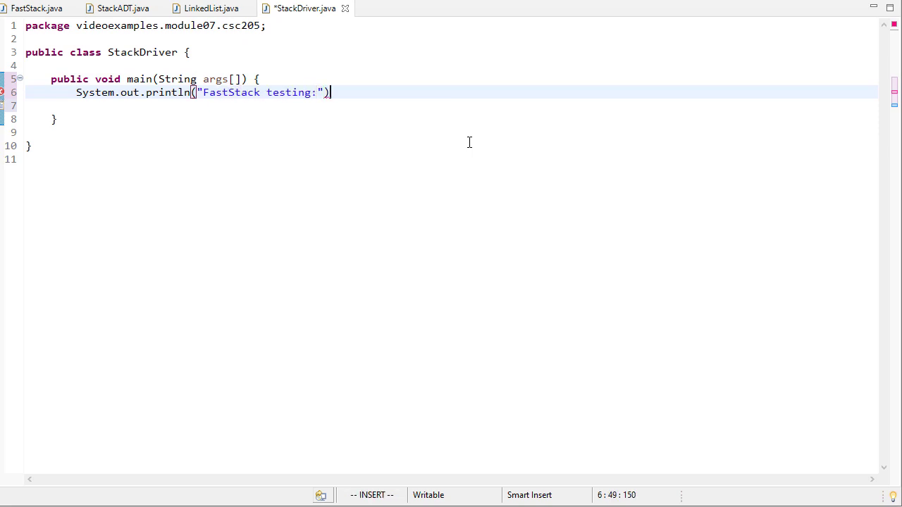
pyautogui.write(';')
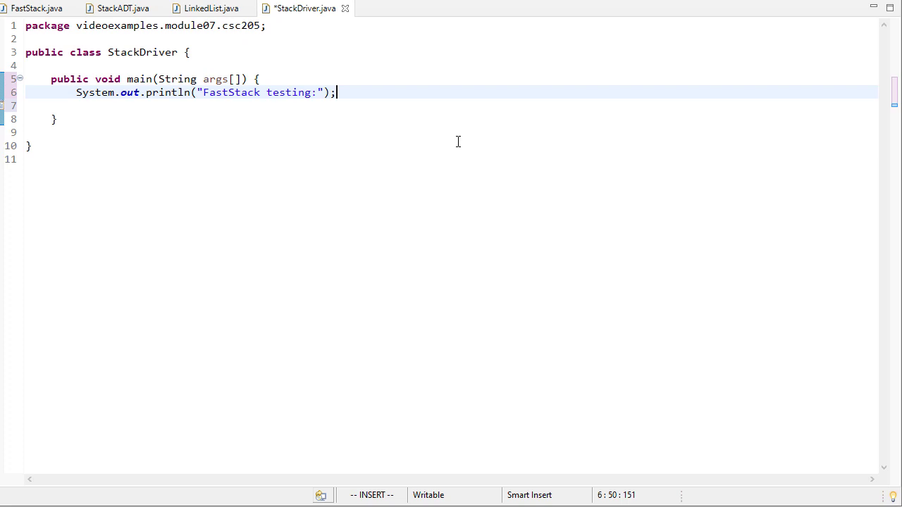
# - Declare stack1 as a new FastStack<String>
pyautogui.press('Return')
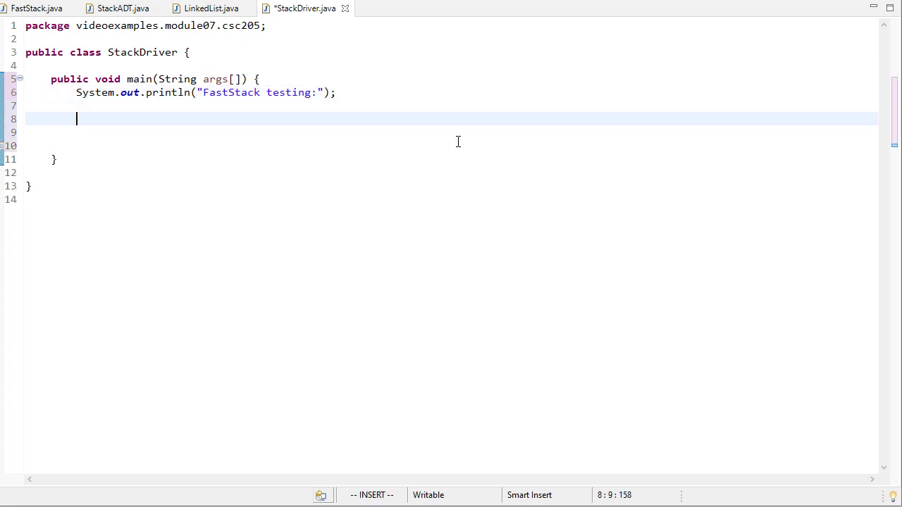
pyautogui.write('FastStack')
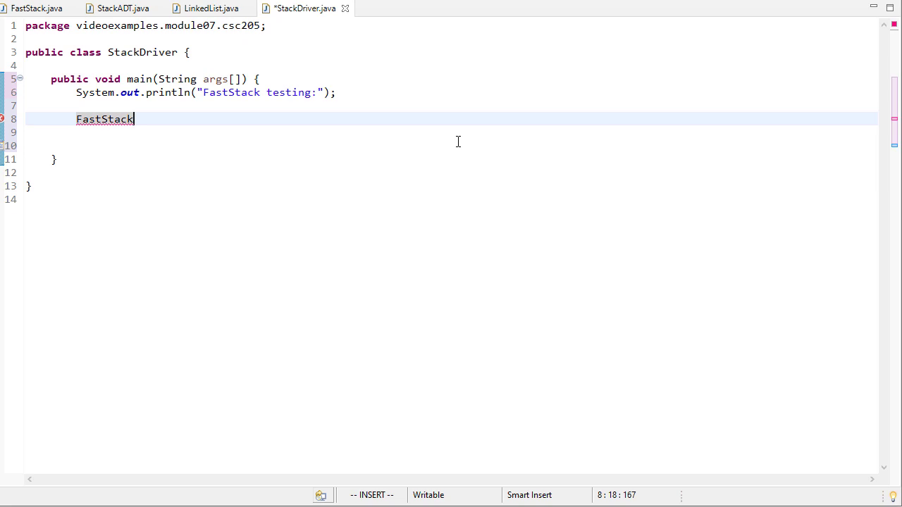
pyautogui.write('<>')
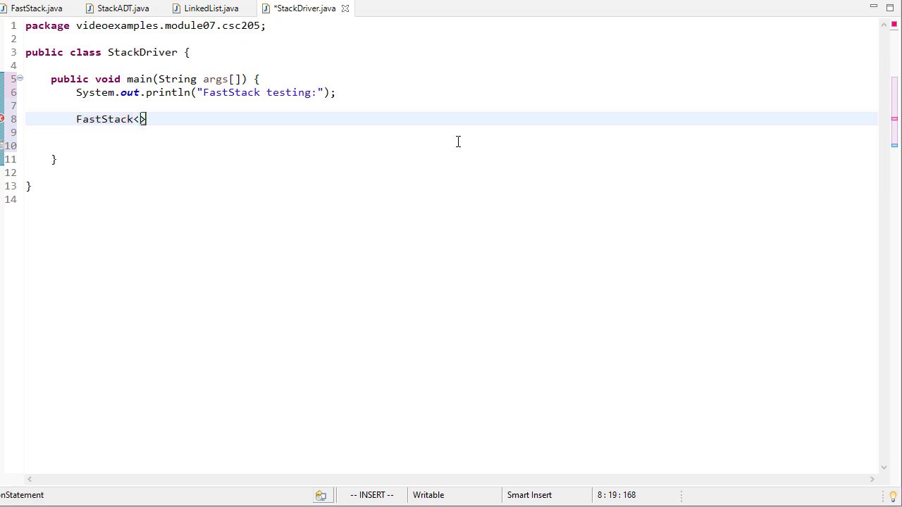
pyautogui.write('Strings> stack')
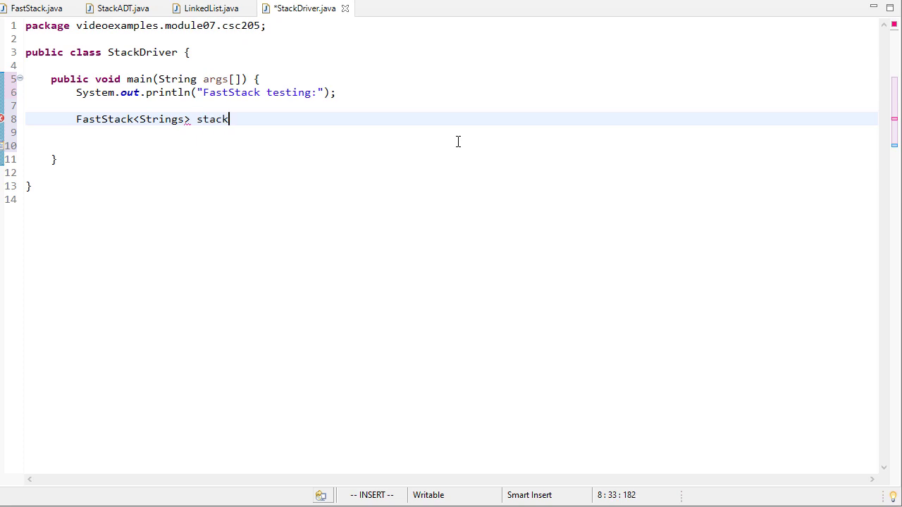
pyautogui.write('1 = new Fast')
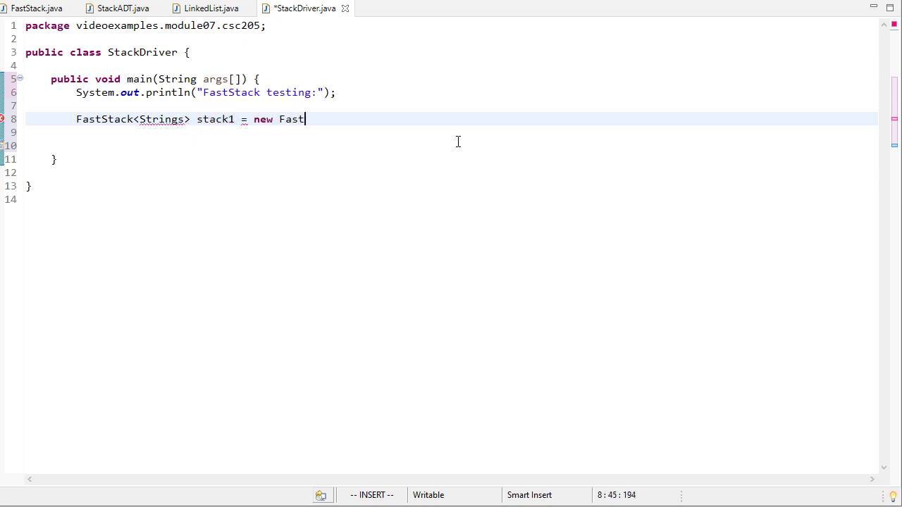
pyautogui.write('Stack<String>')
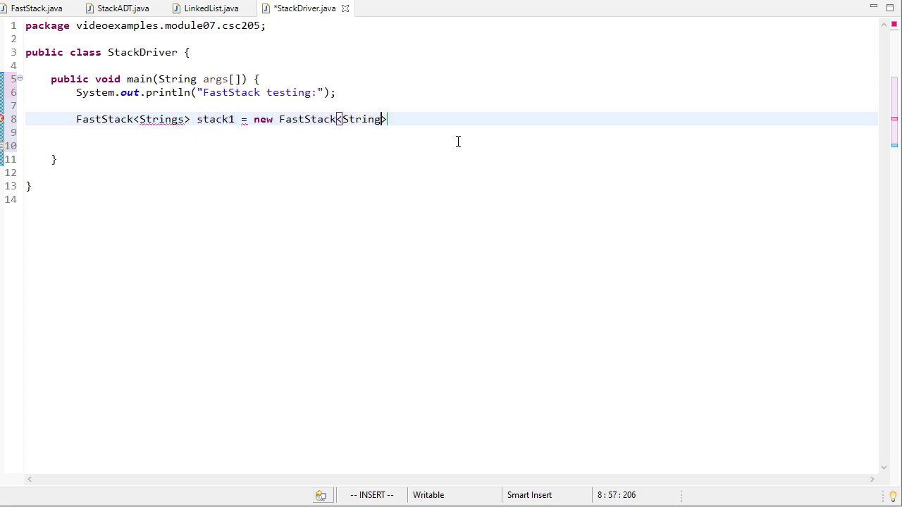
pyautogui.press('Escape')
pyautogui.write('();')
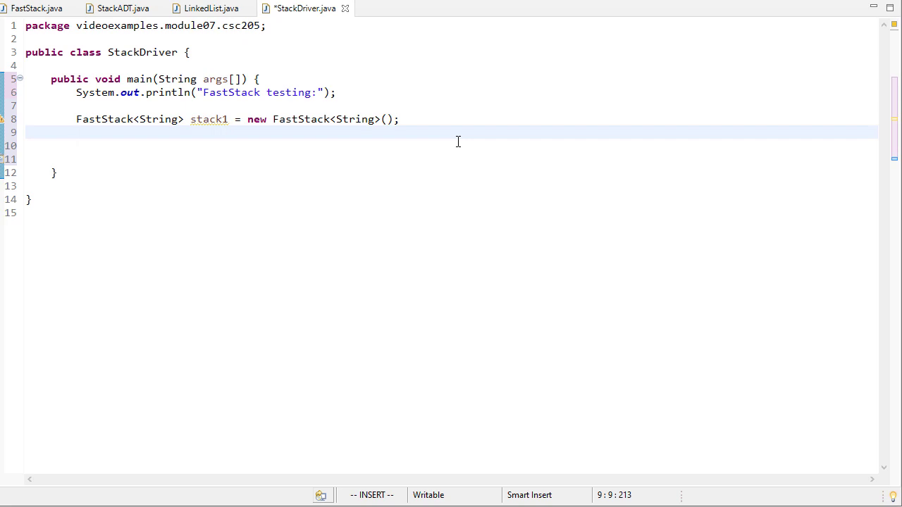
# - Declare stack2 as a new FastStack<Integer>
pyautogui.write('FastStack<>')
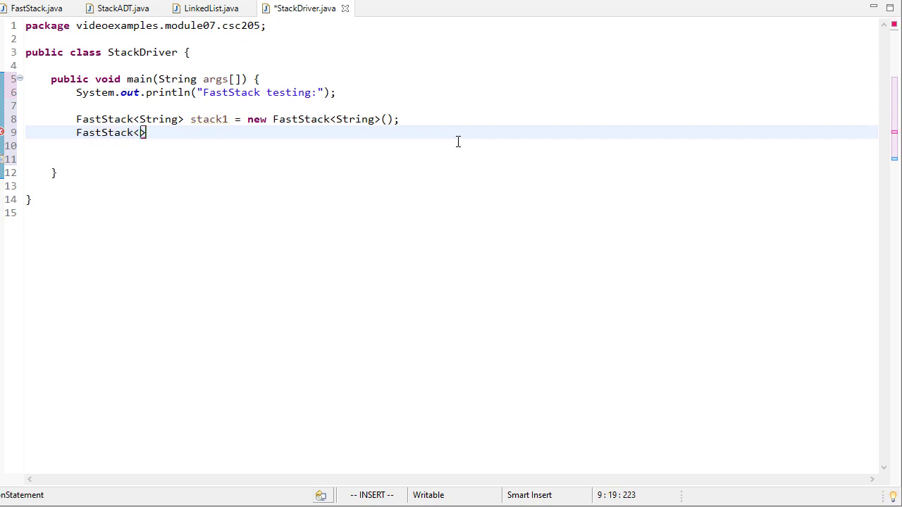
pyautogui.write('Integer')
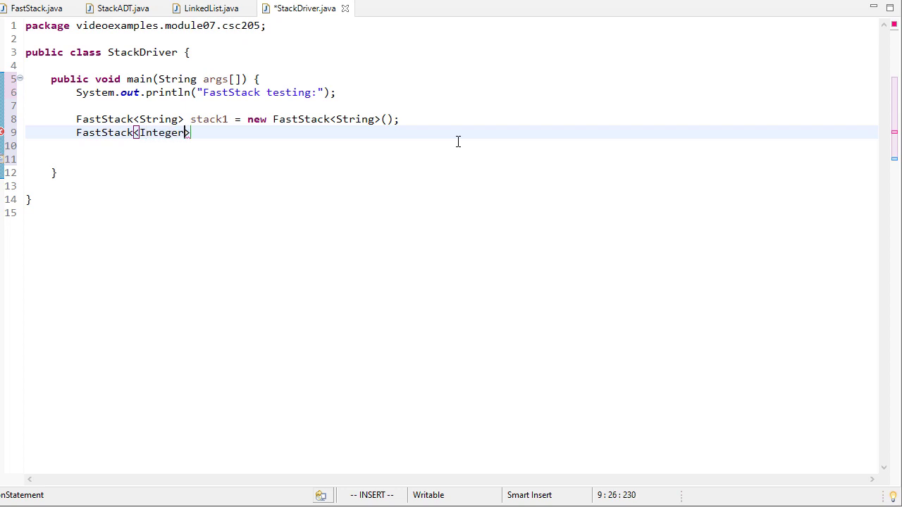
pyautogui.write('stac')
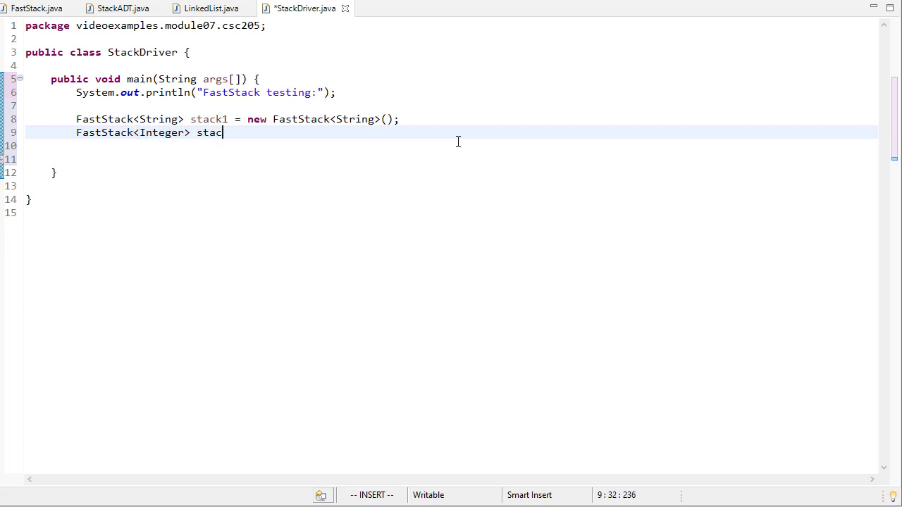
pyautogui.write('k2 = new Fast')
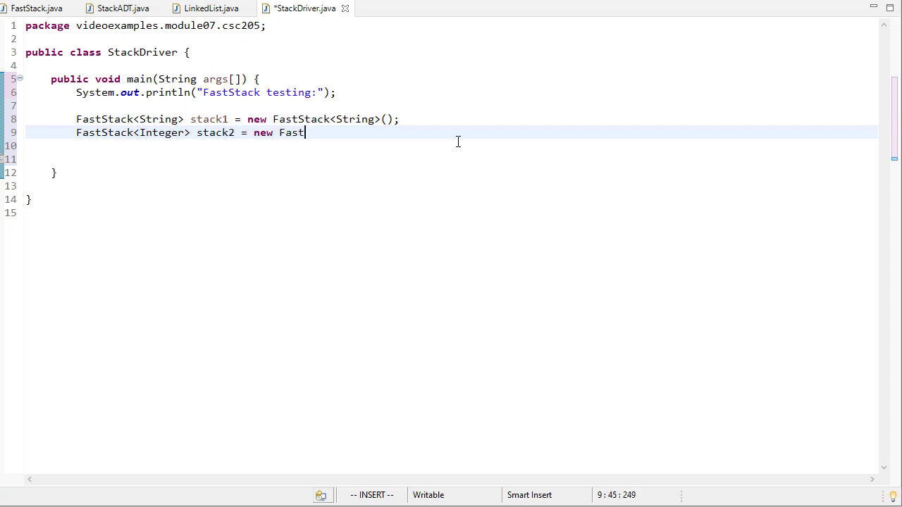
pyautogui.write('Stack<I>')
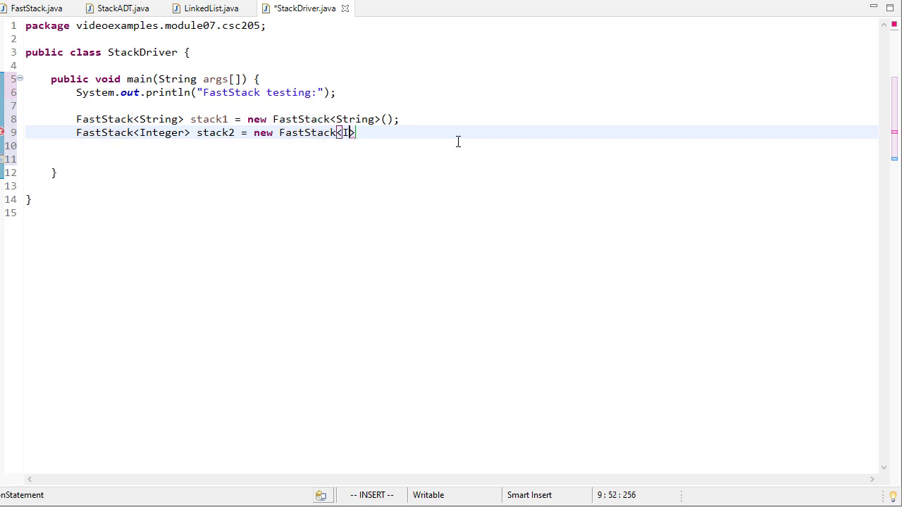
pyautogui.press('Escape')
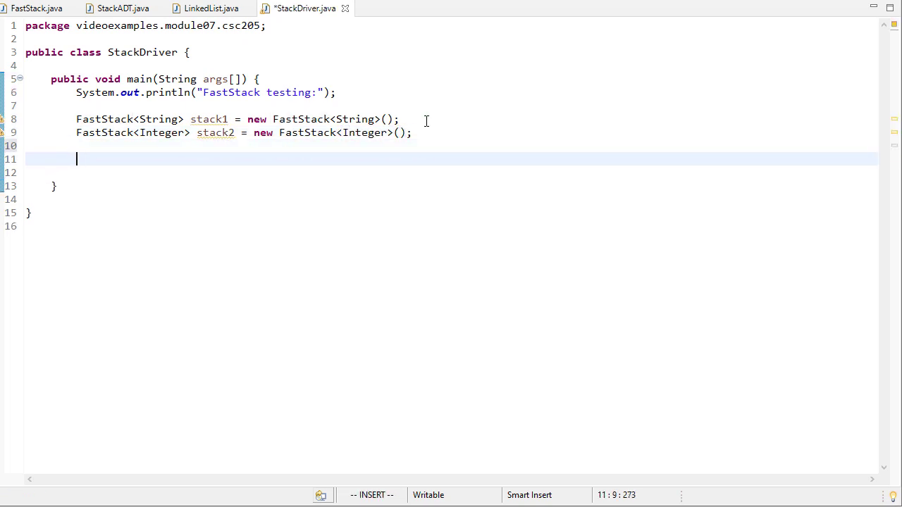
# - Push neworleans onto stack1, replacing a mistaken add call with push
pyautogui.write('stack1.')
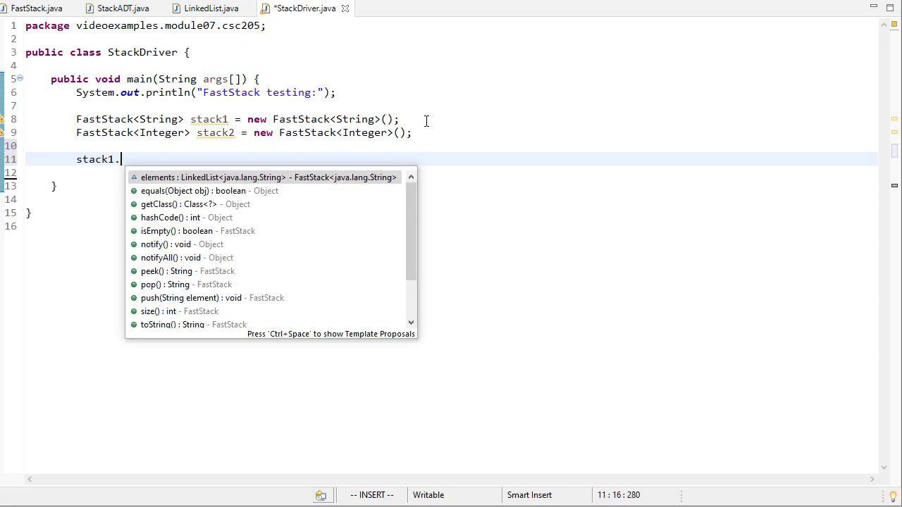
pyautogui.write('add()')
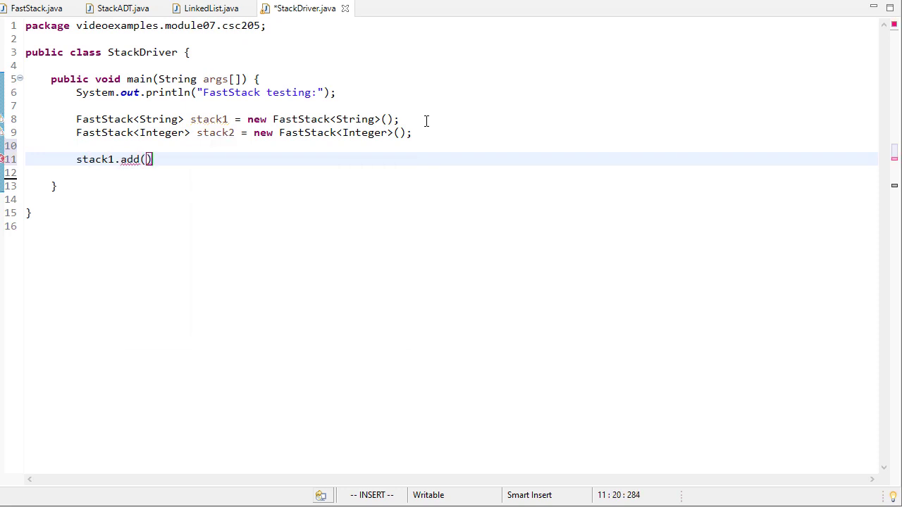
pyautogui.press('BackSpace')
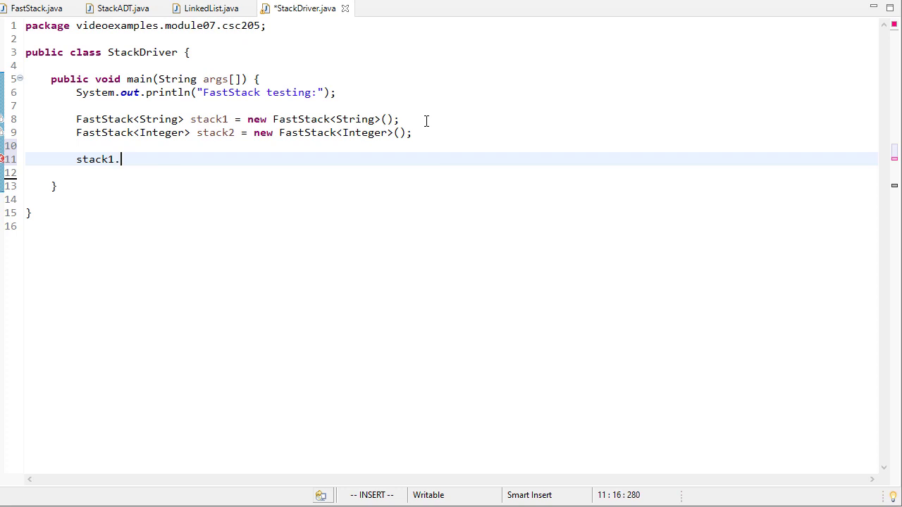
pyautogui.write('puch')
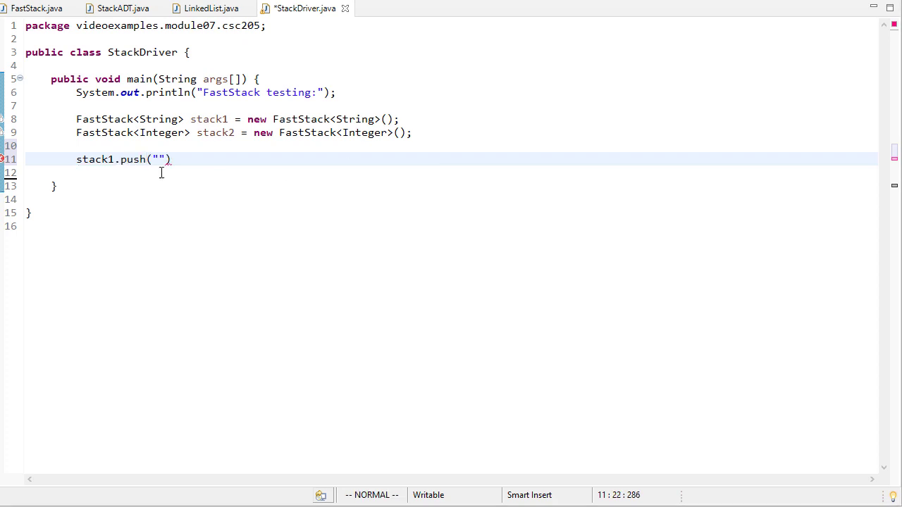
pyautogui.press('Right')
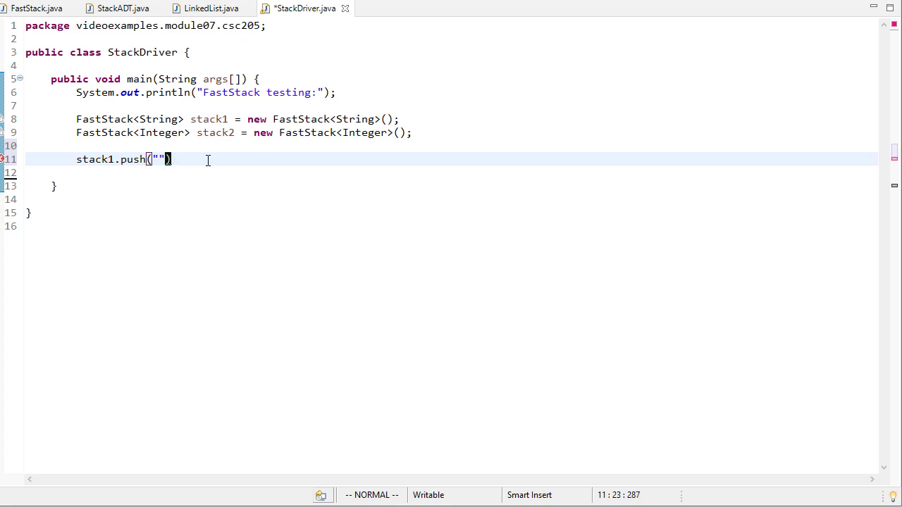
pyautogui.write('neworl')
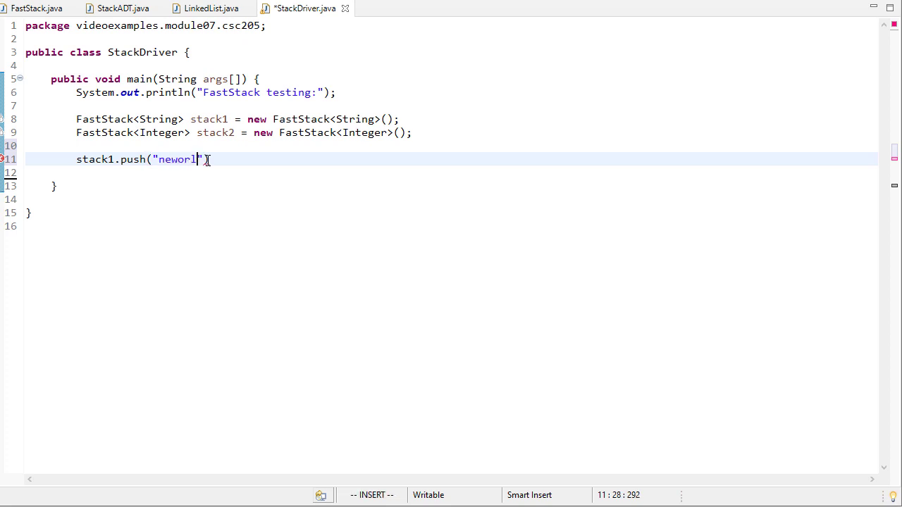
pyautogui.press('Escape')
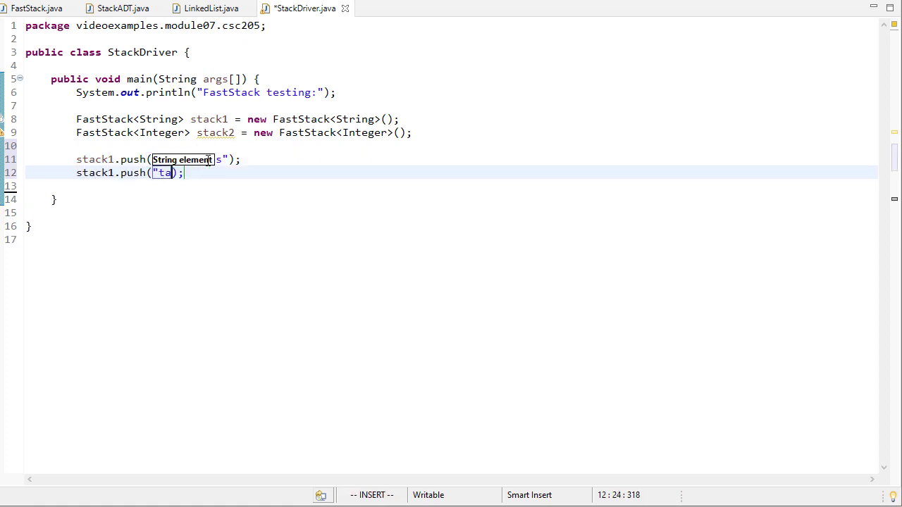
# - Push tampabay, carolina and atlanta onto stack1
pyautogui.write('mpabay')
pyautogui.write('stack1.push("");')
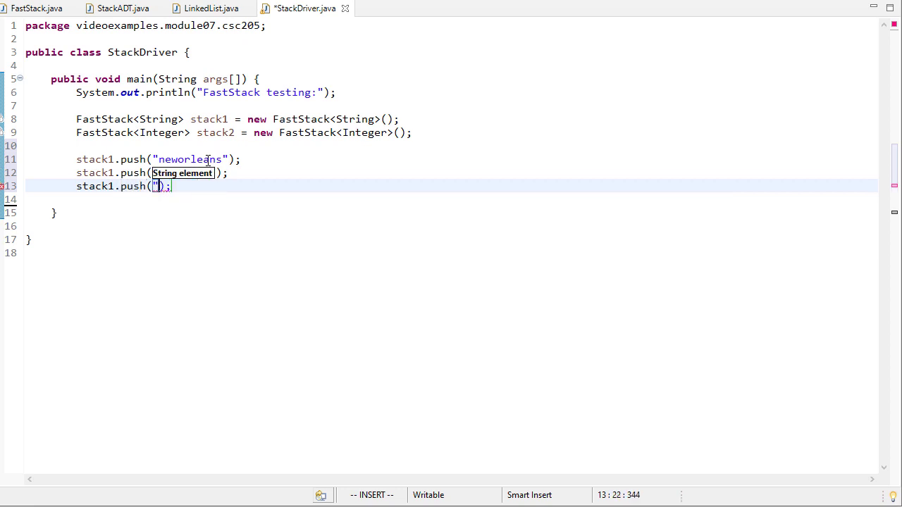
pyautogui.write('carolina')
pyautogui.write('stack1.push("a);')
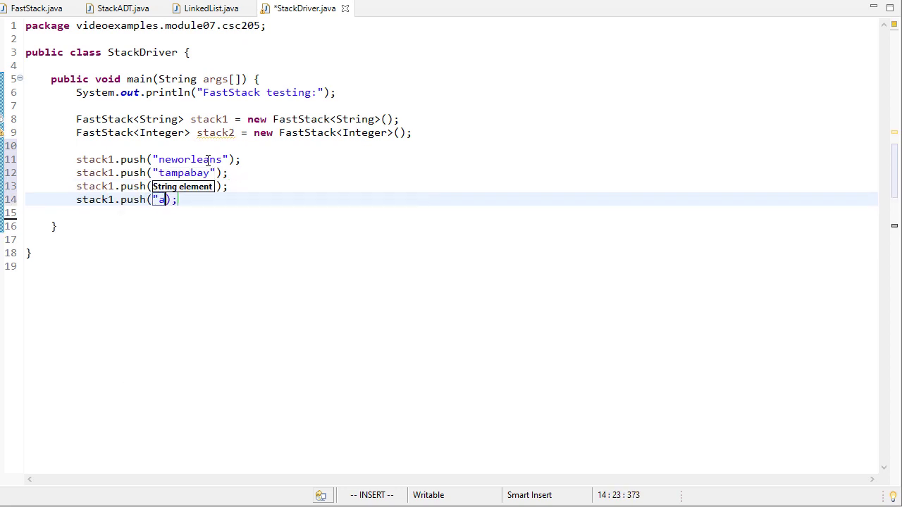
pyautogui.write('tlanta')
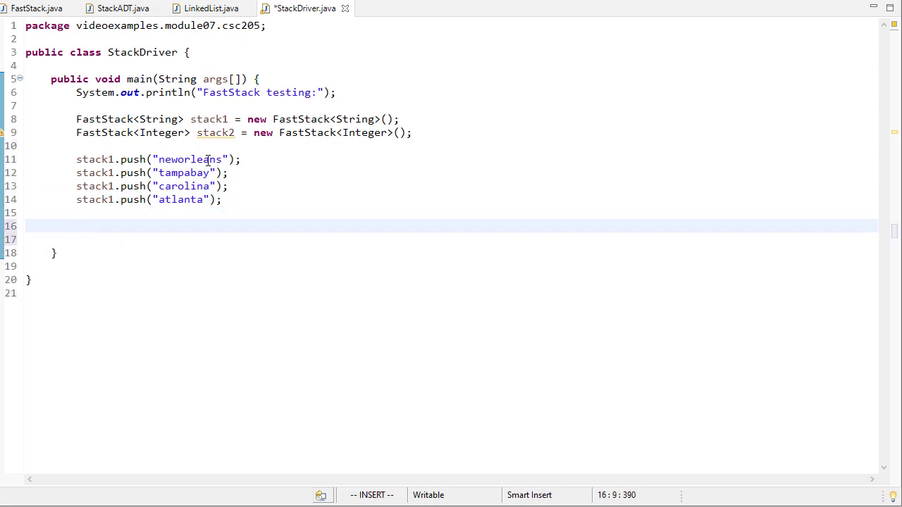
# - Loop x from 1 to 9, pushing each value onto stack2
pyautogui.write('for(int )')
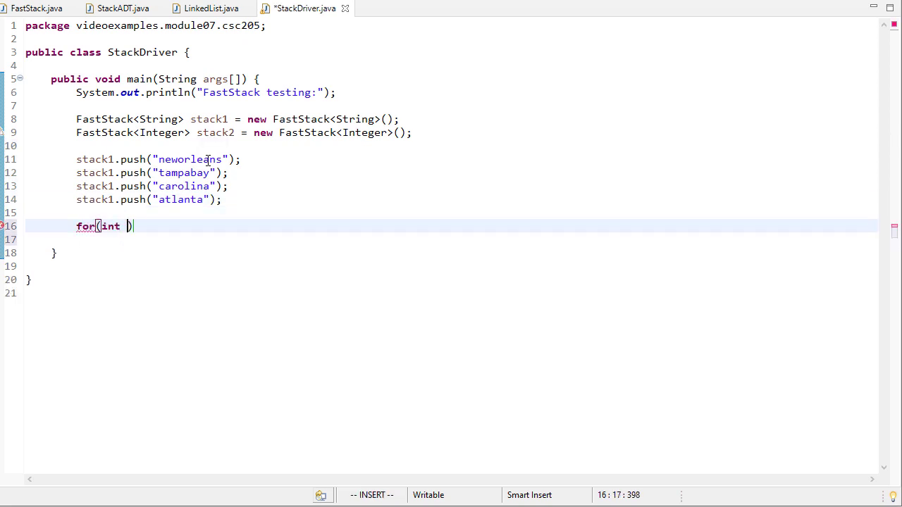
pyautogui.write('x= 0;x<')
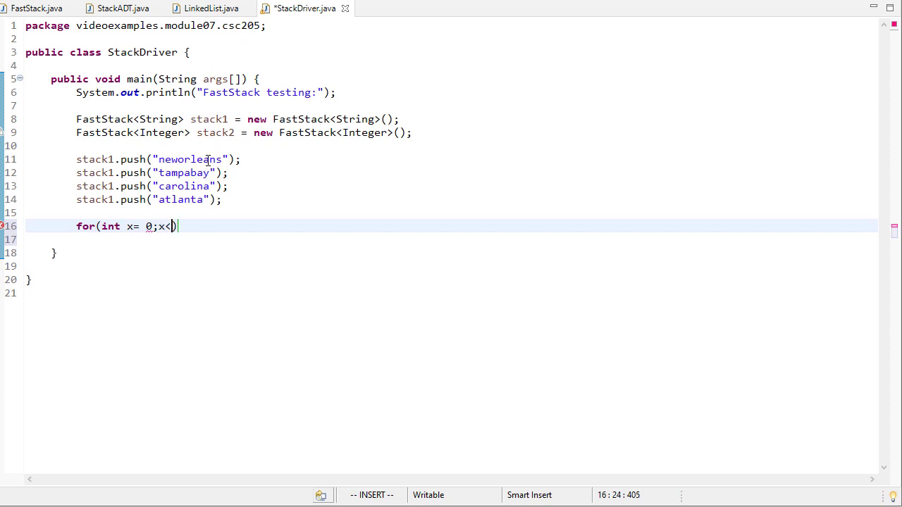
pyautogui.write('10;)')
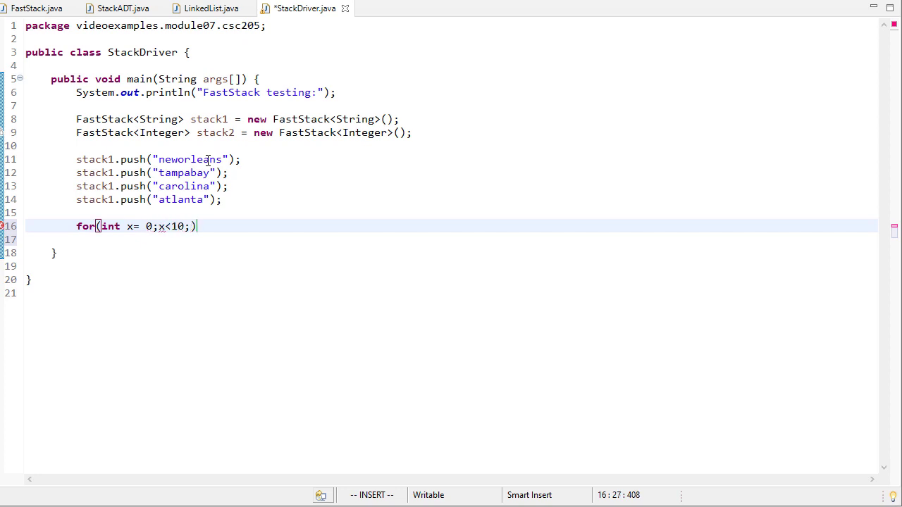
pyautogui.press('Escape')
pyautogui.write('1')
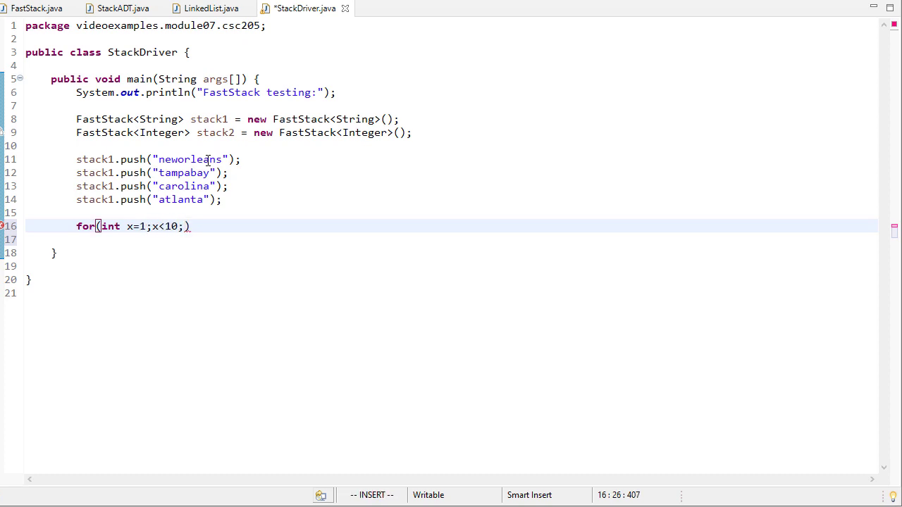
pyautogui.write('x')
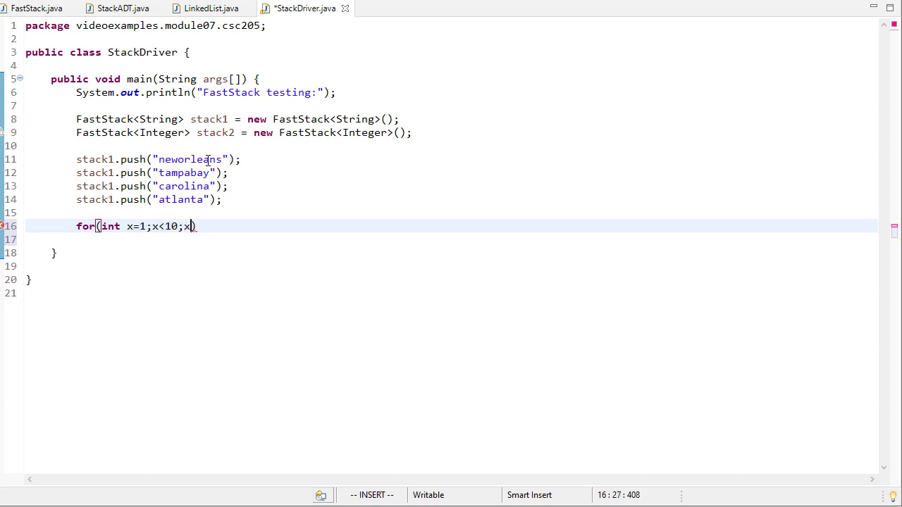
pyautogui.write('++) {')
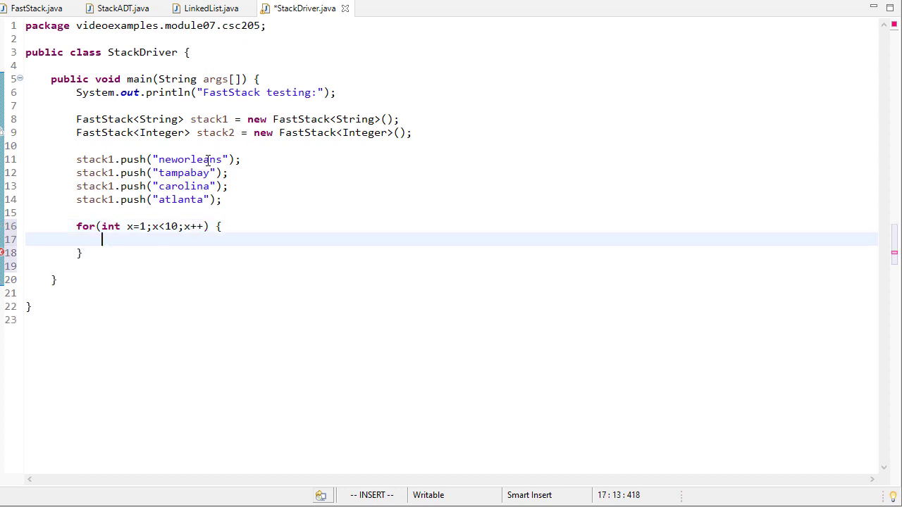
pyautogui.write('stack2.pus')
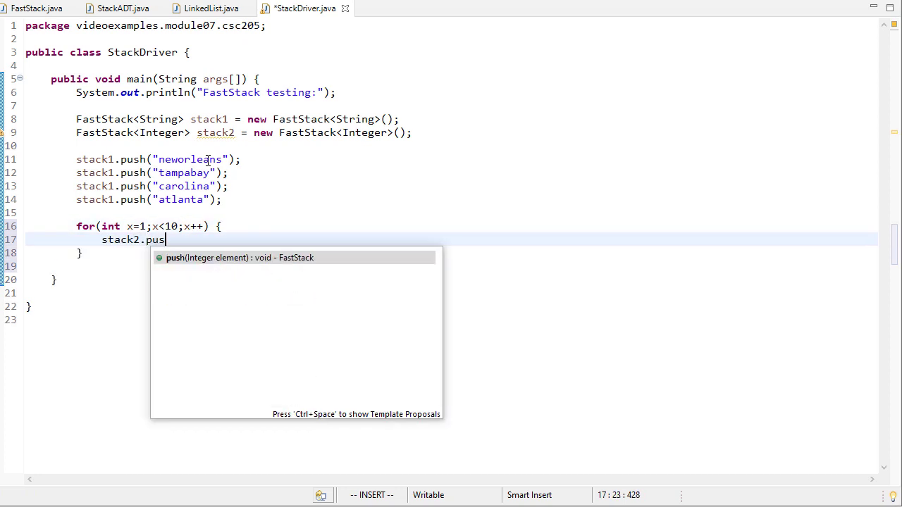
pyautogui.click(239, 256)
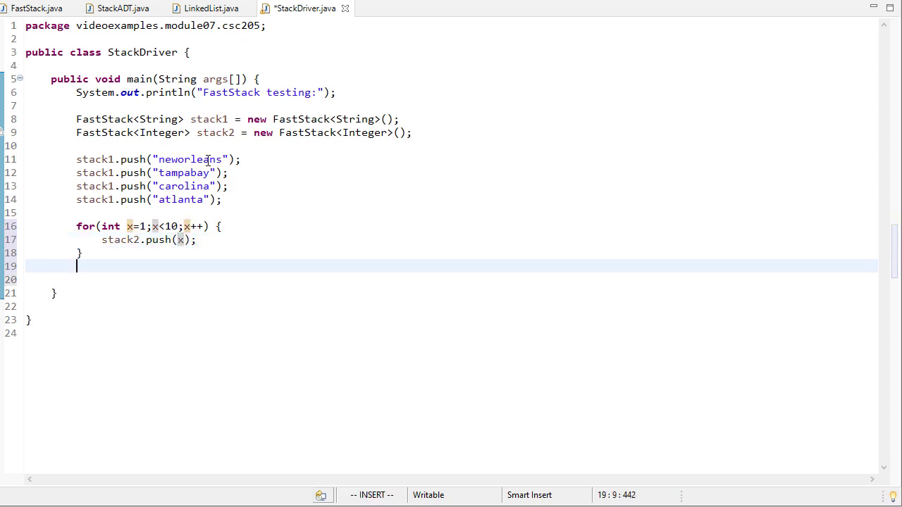
# - Print each stack's size and contents, then save the file with :w
pyautogui.write('Sy')
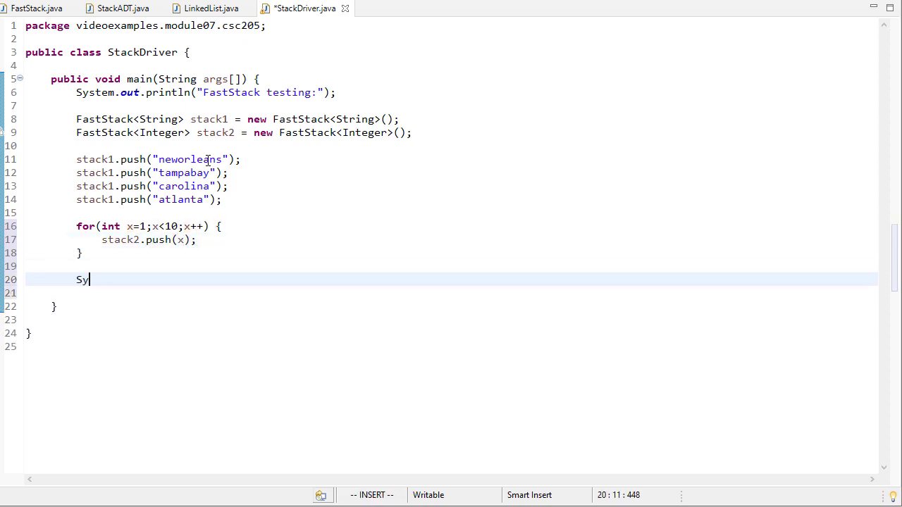
pyautogui.write('stem.println("Stac')
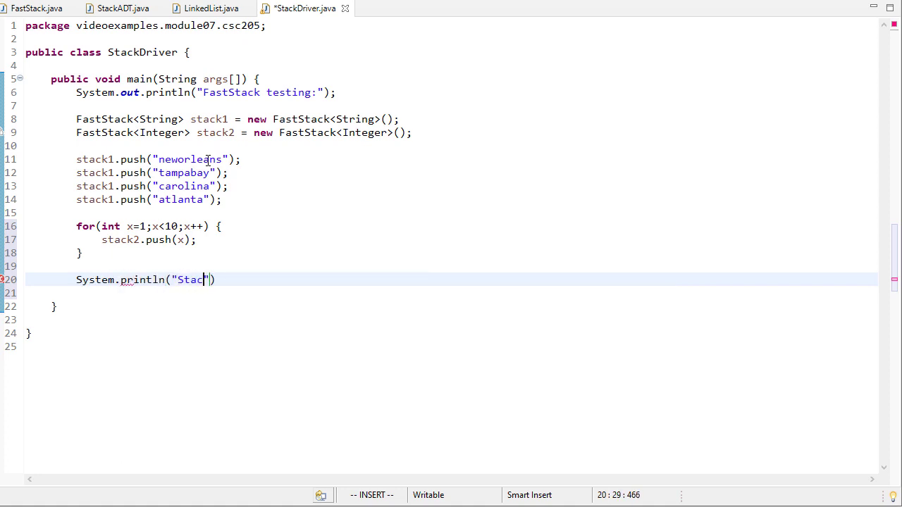
pyautogui.write('1 (size')
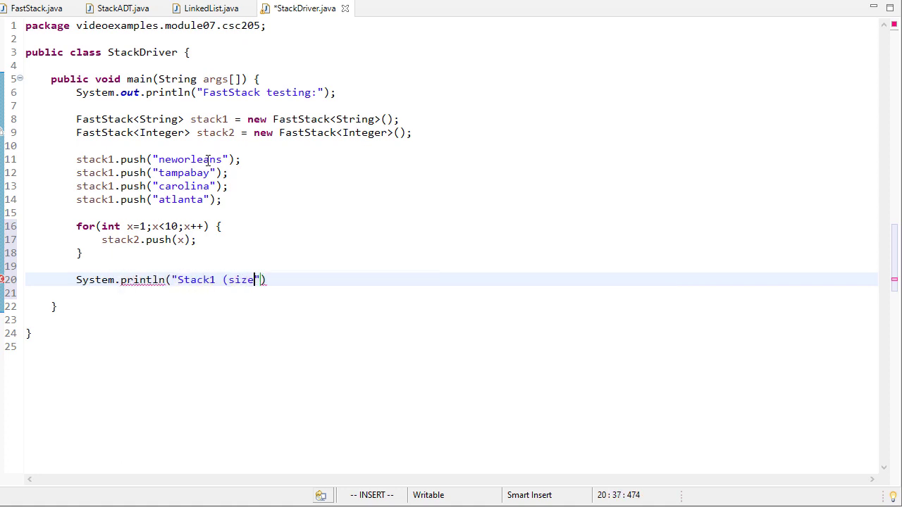
pyautogui.write('=')
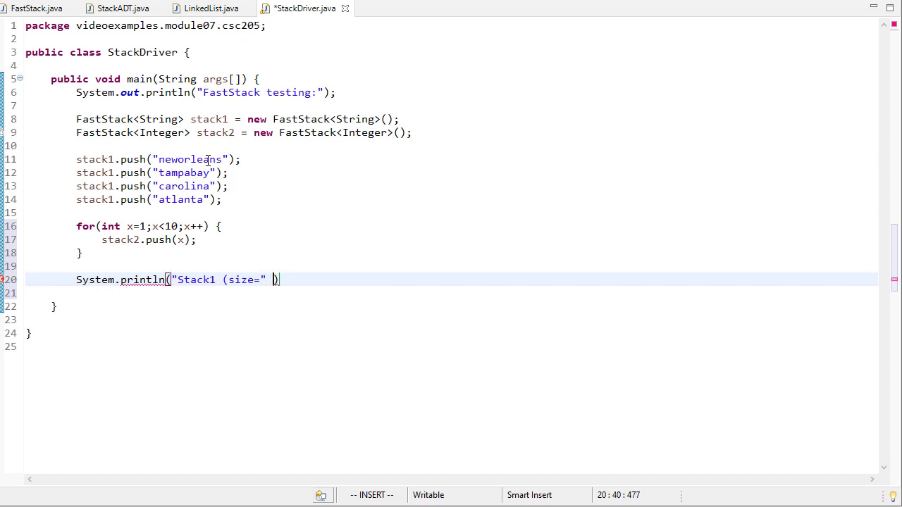
pyautogui.write('+ stack1.size()')
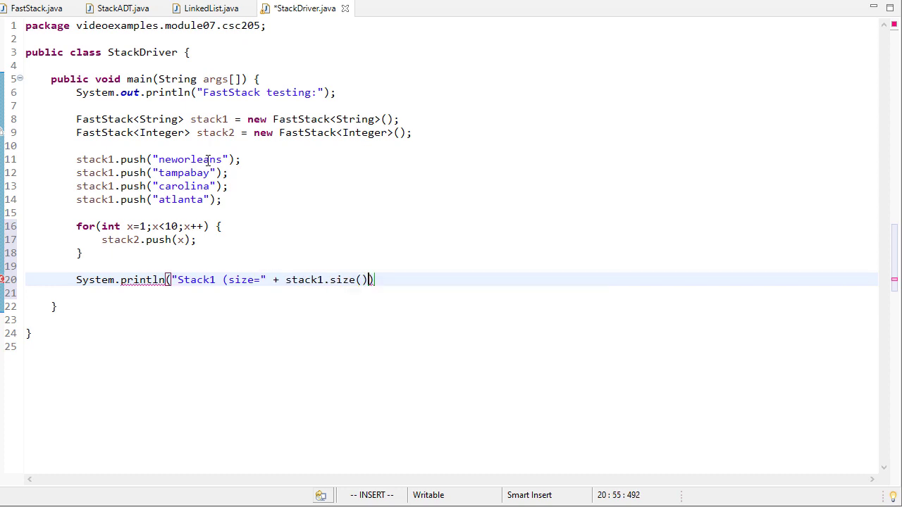
pyautogui.write('+ "): " + )')
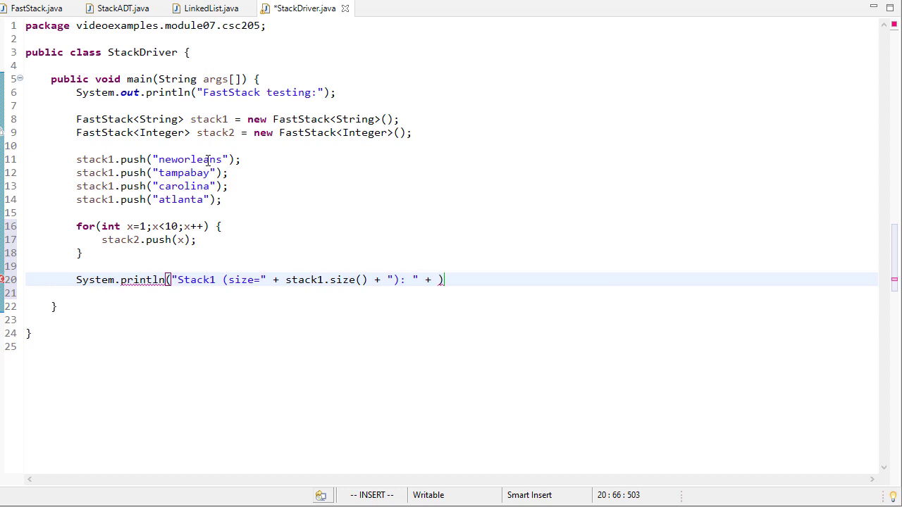
pyautogui.write('stack1')
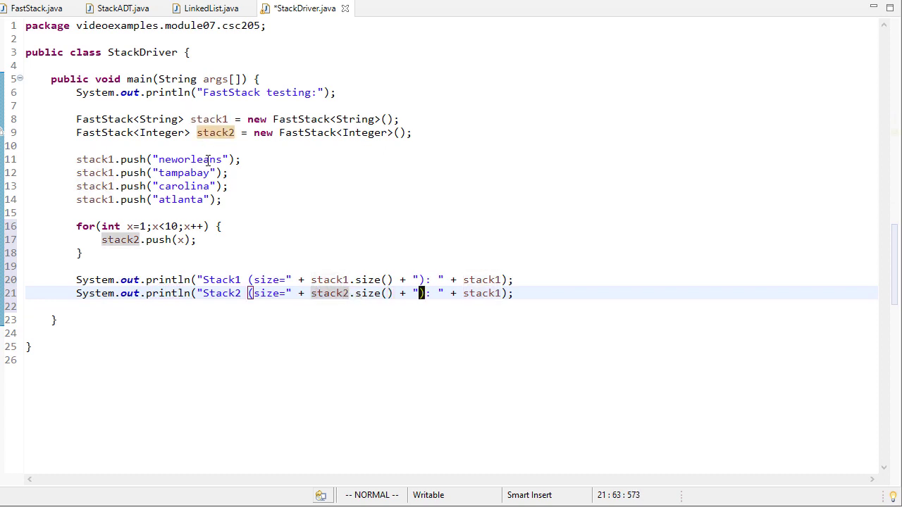
pyautogui.write(':w')
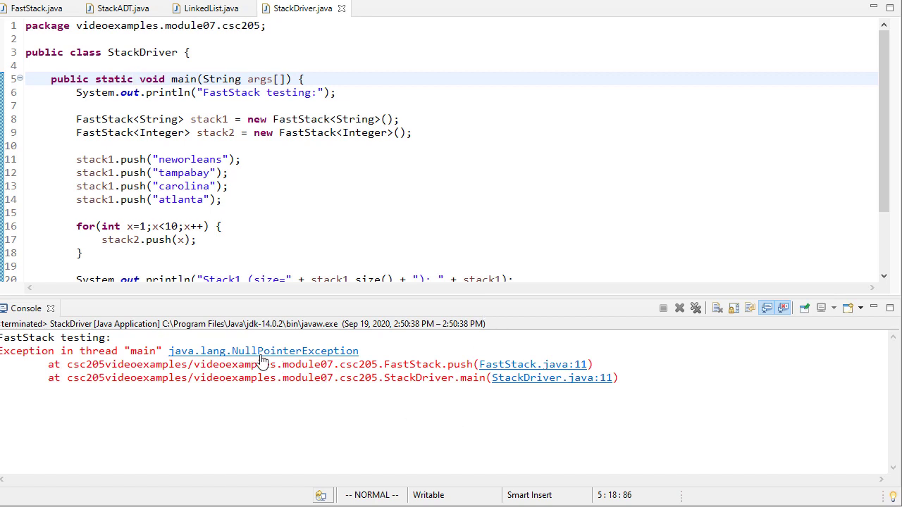
# - Jump from the Console stack trace to FastStack's failing push line, elements.addToFront(element)
pyautogui.click(533, 363)
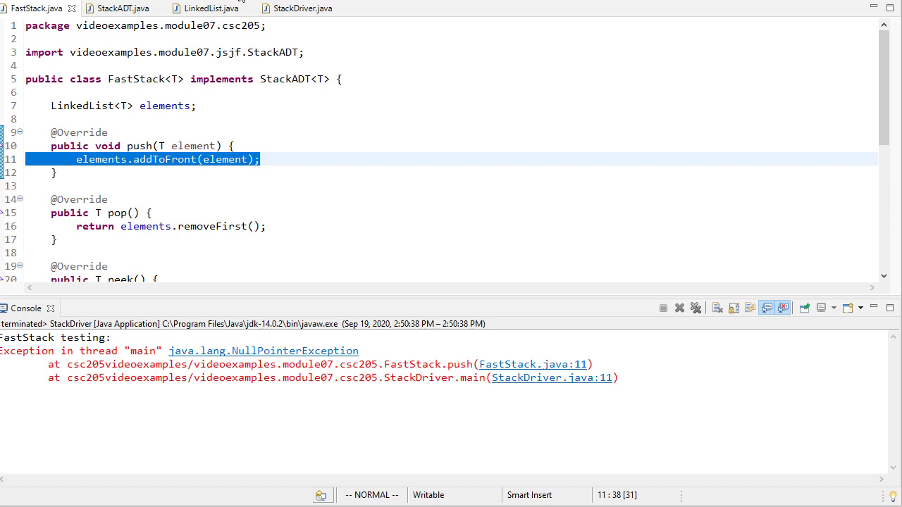
# - Generate a FastStack constructor below the elements field that assigns the elements LinkedList
pyautogui.click(261, 118)
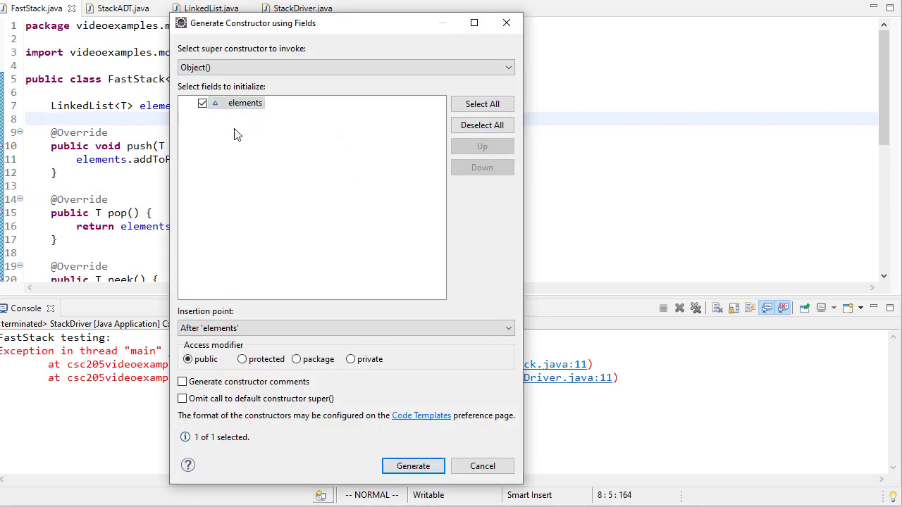
pyautogui.click(413, 465)
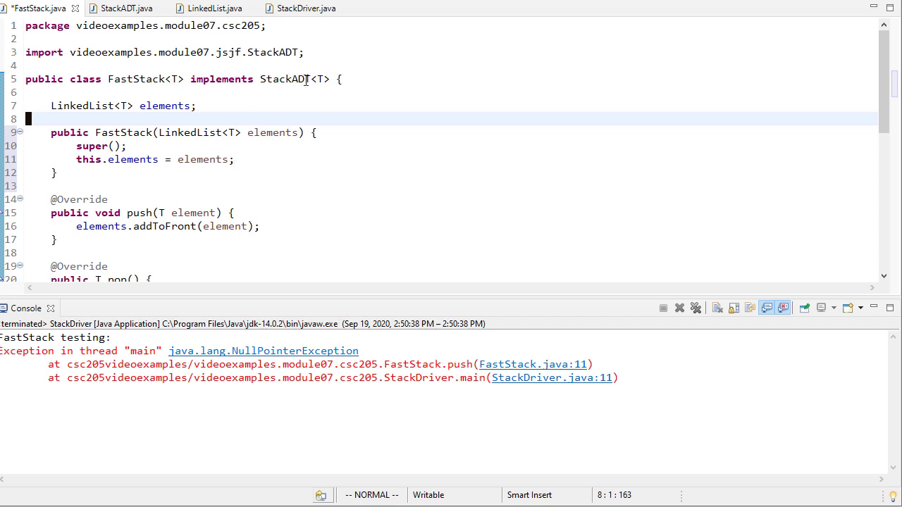
pyautogui.moveTo(314, 174)
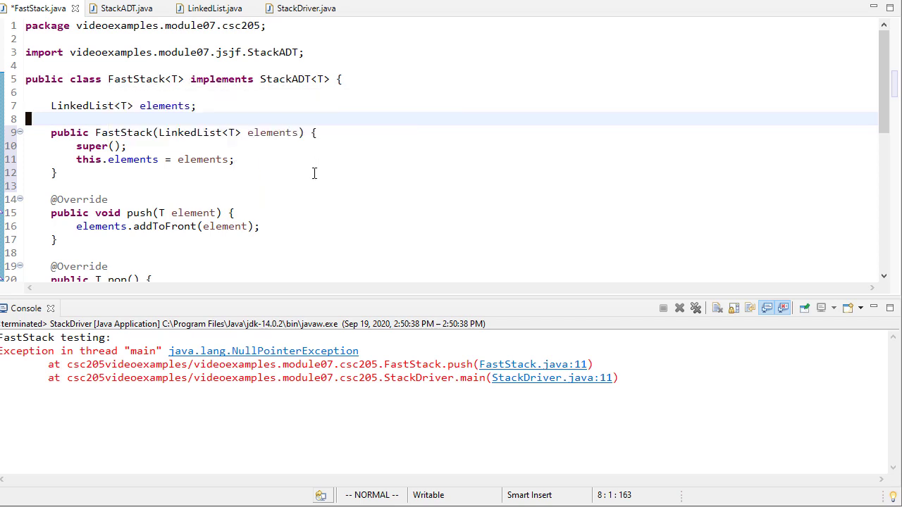
pyautogui.scroll(-3)
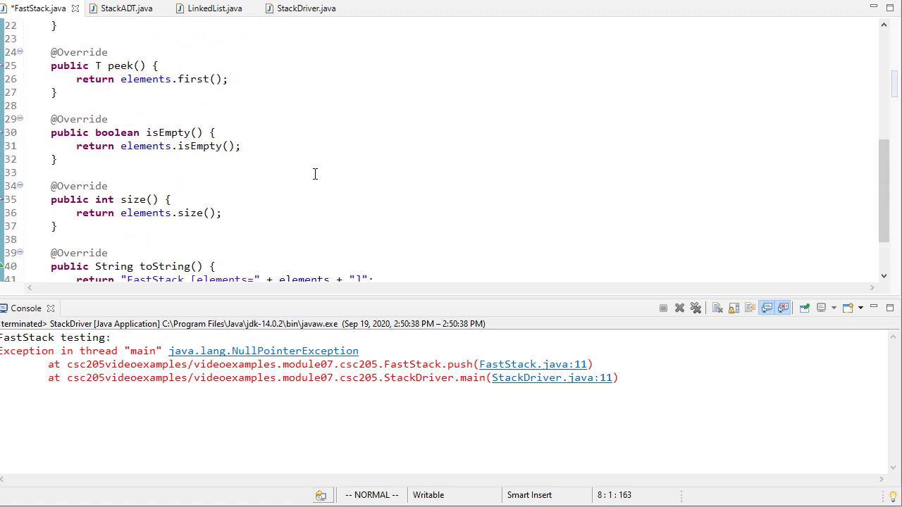
pyautogui.scroll(3)
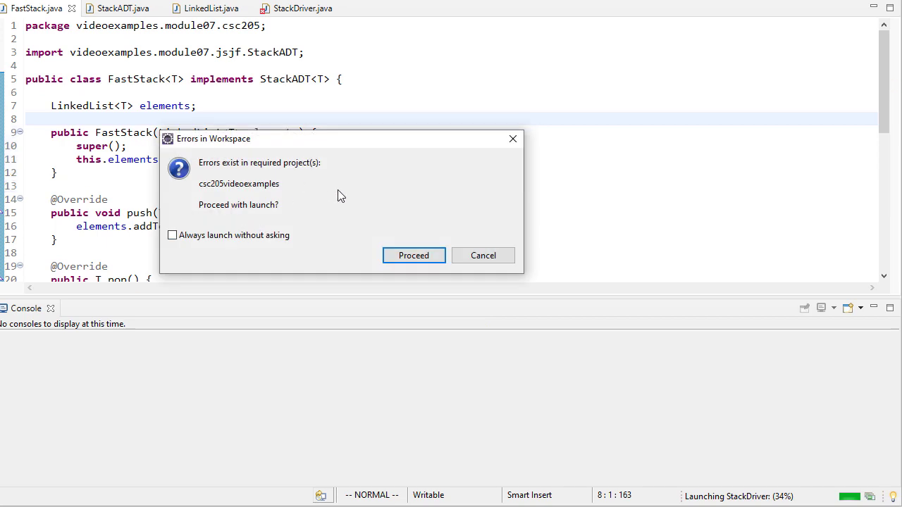
# - Cancel the errored launch and compare the StackDriver and FastStack code
pyautogui.click(415, 255)
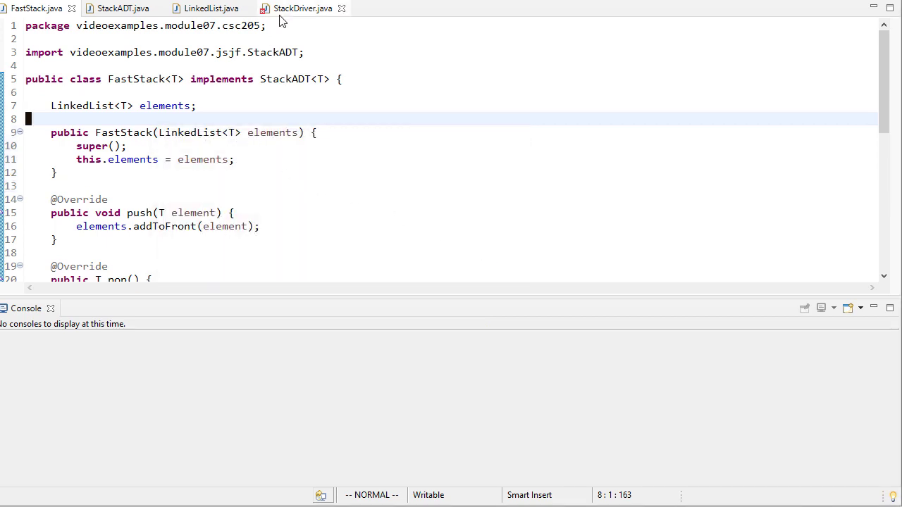
pyautogui.click(301, 9)
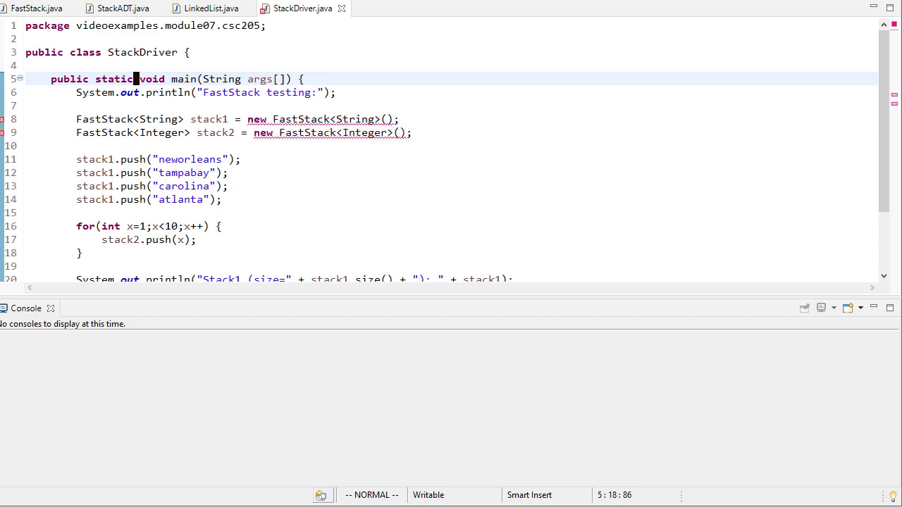
pyautogui.click(36, 9)
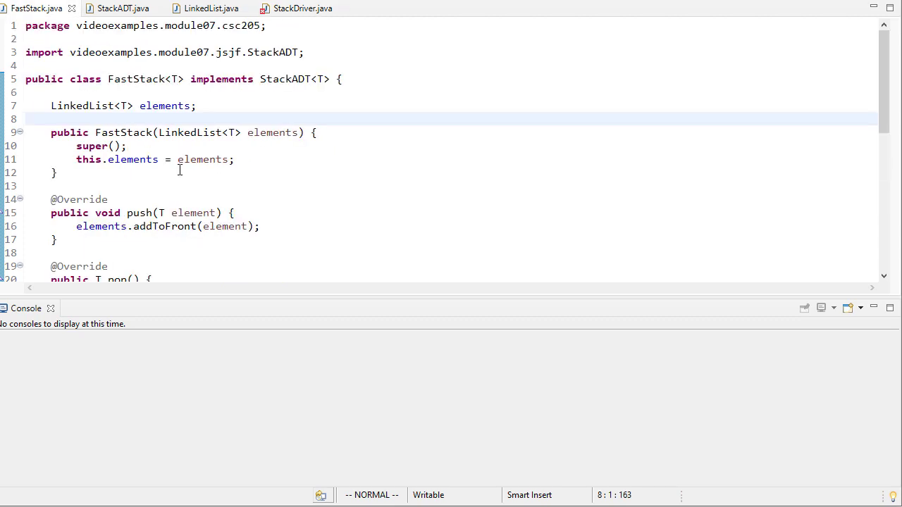
pyautogui.click(301, 8)
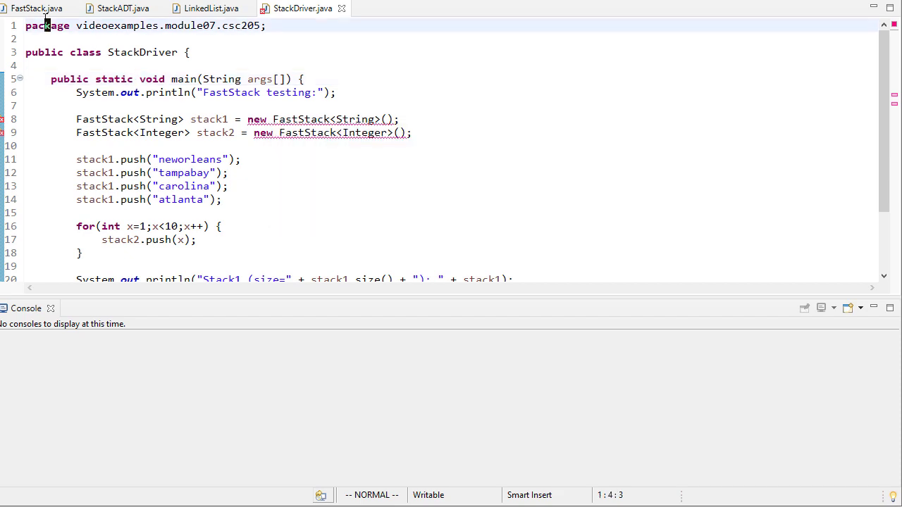
pyautogui.click(36, 9)
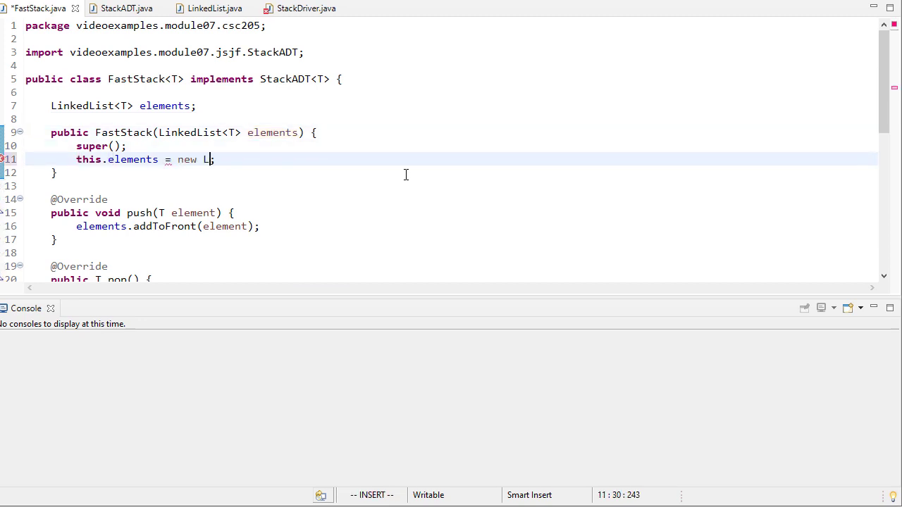
# - Make the constructor parameterless with this.elements = new LinkedList<T>() and return to StackDriver
pyautogui.write('inkedList')
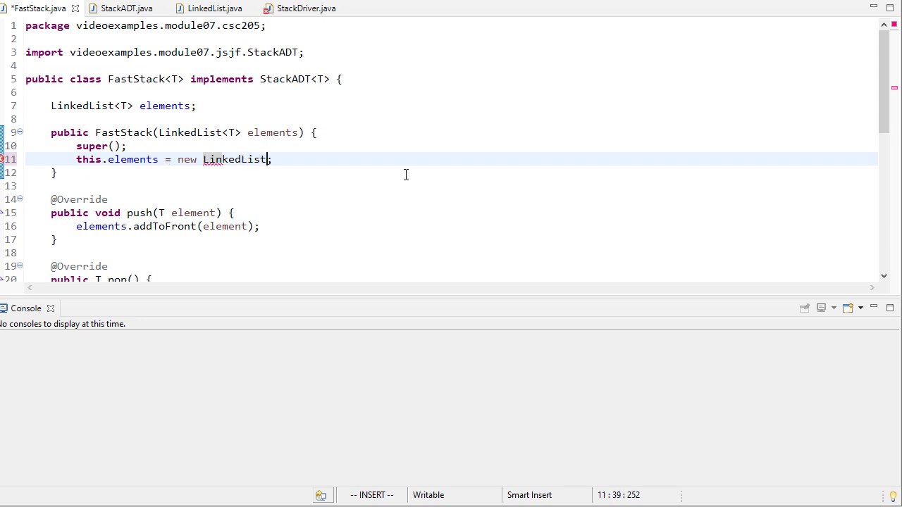
pyautogui.press('Escape')
pyautogui.write('<T>()')
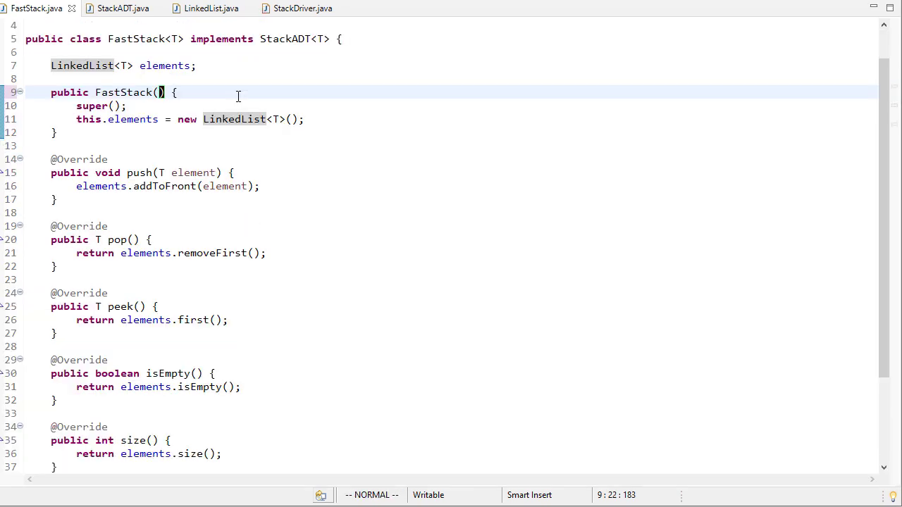
pyautogui.click(297, 8)
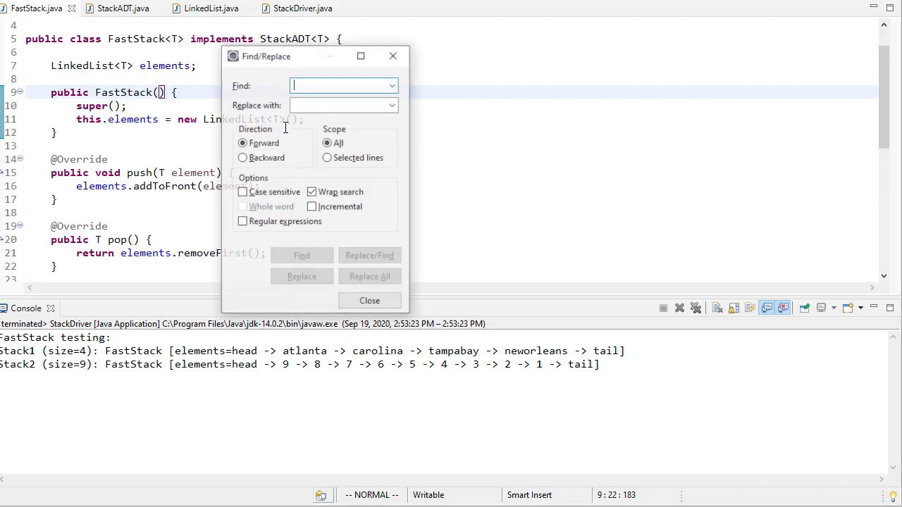
# - Start toString's new body with a String ret initialised to "top->"
pyautogui.click(369, 301)
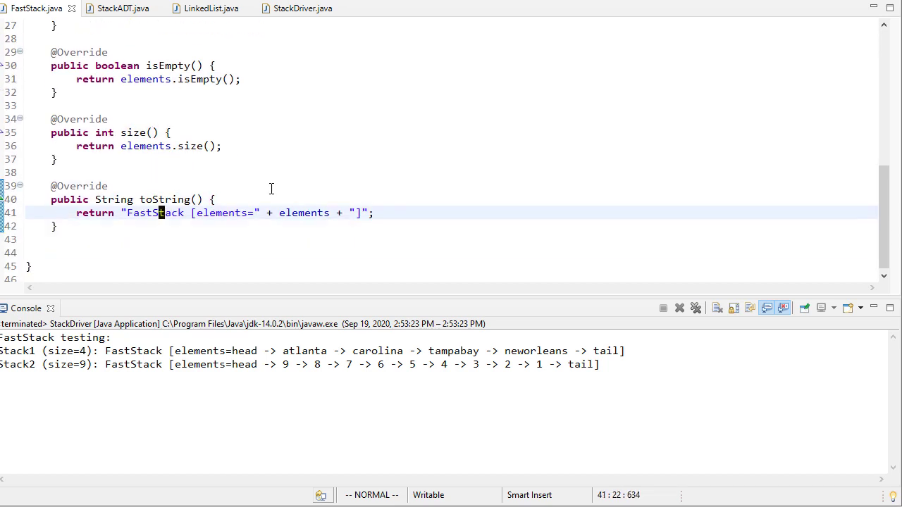
pyautogui.write('String ret = "";')
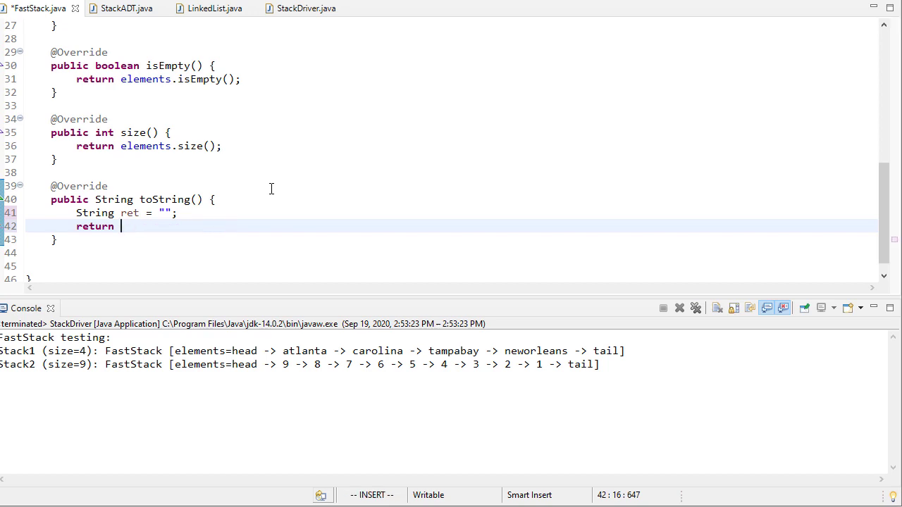
pyautogui.write('for')
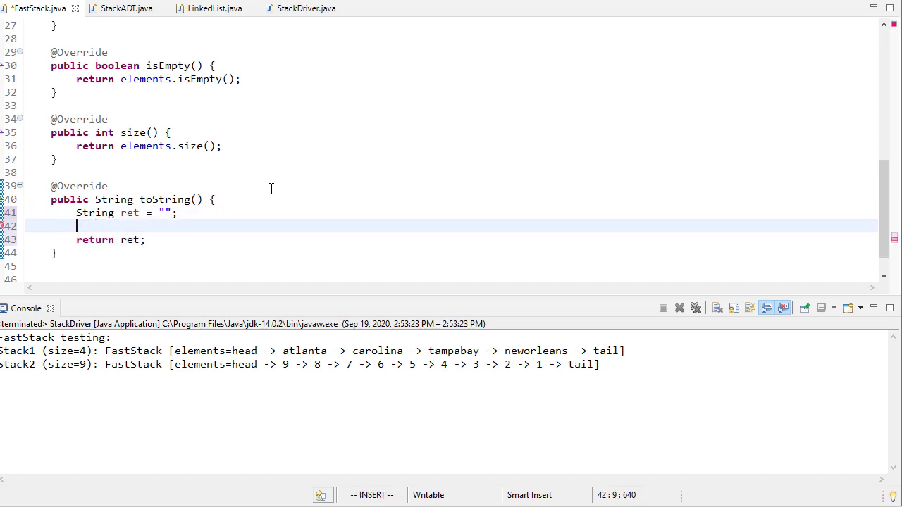
pyautogui.write('top->')
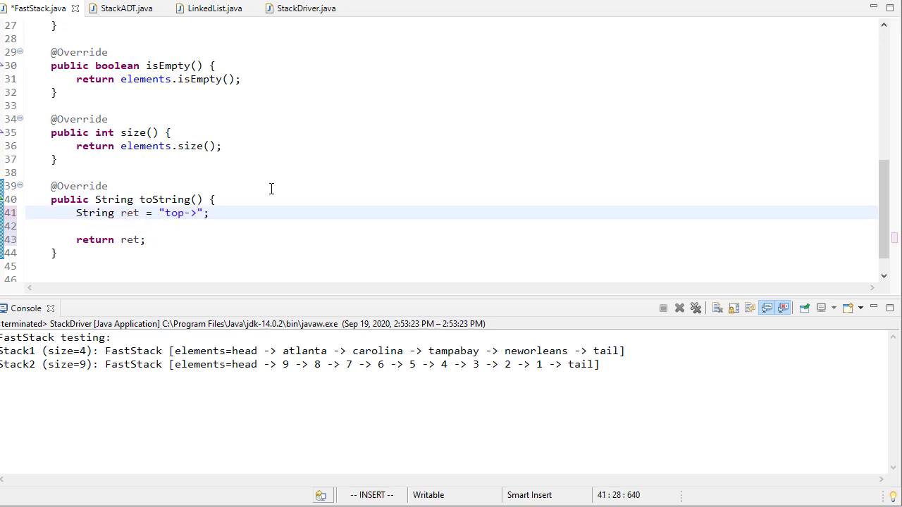
pyautogui.press('Return')
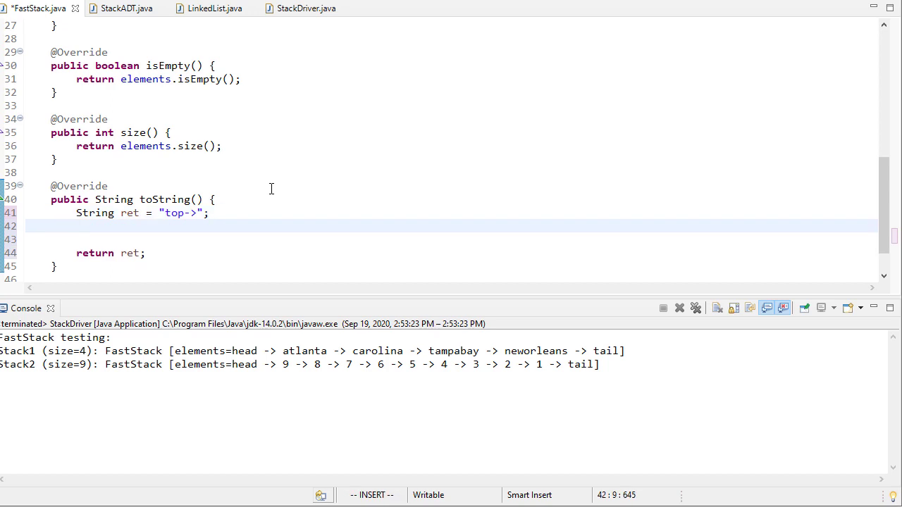
# - Loop for (T ele : elements) appending ele + " " to ret, then return ret
pyautogui.write('for(')
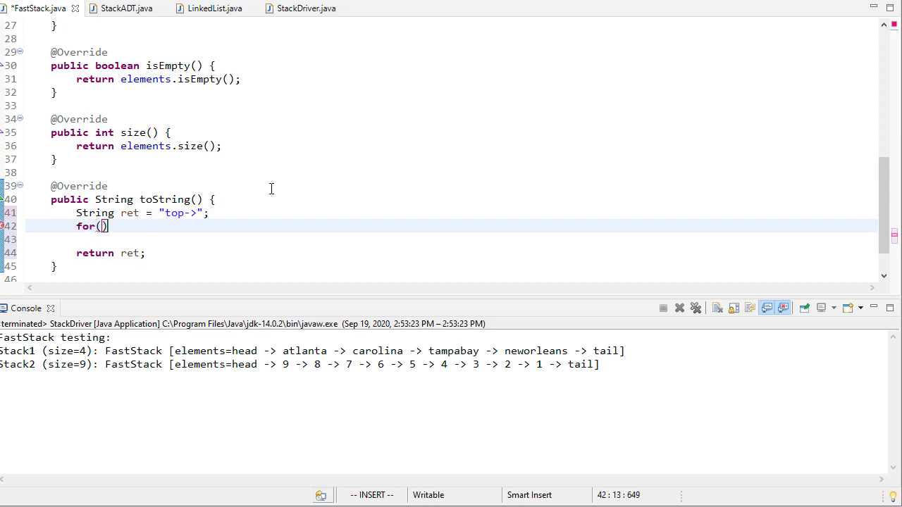
pyautogui.write('T ele : elements')
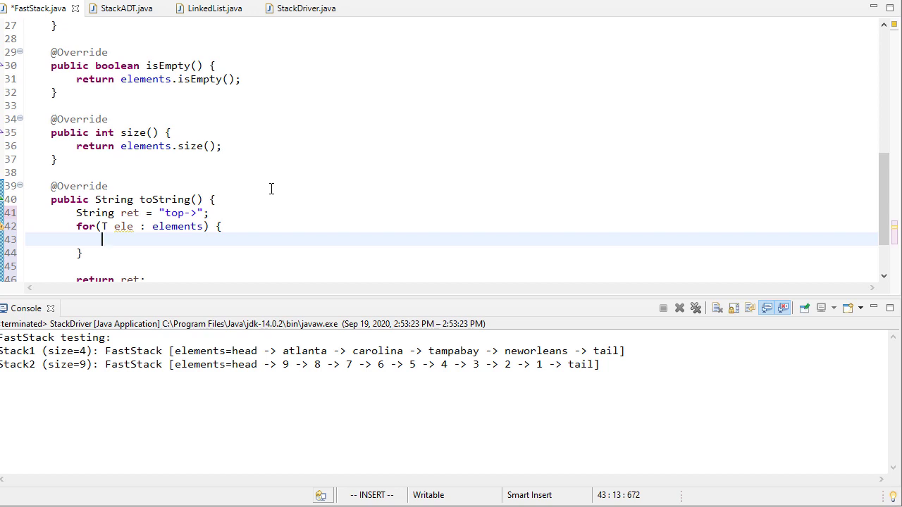
pyautogui.write('ret')
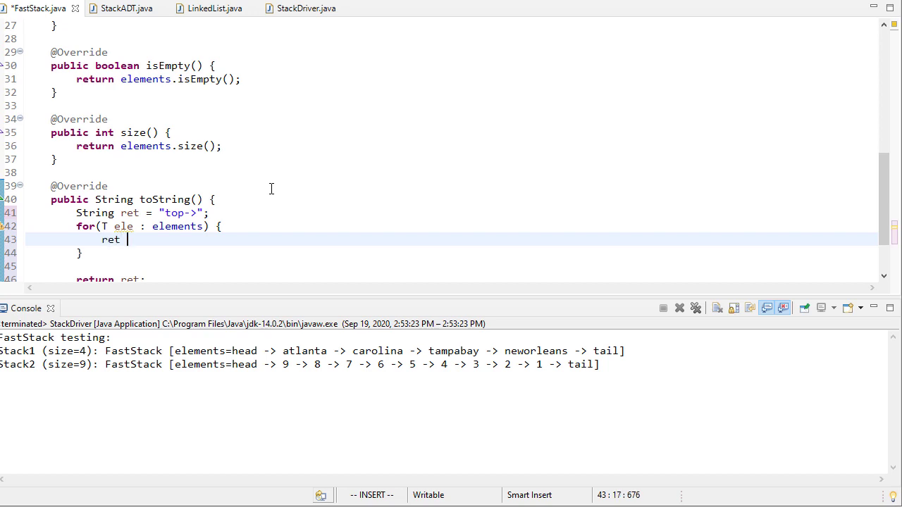
pyautogui.write('+= ele + "')
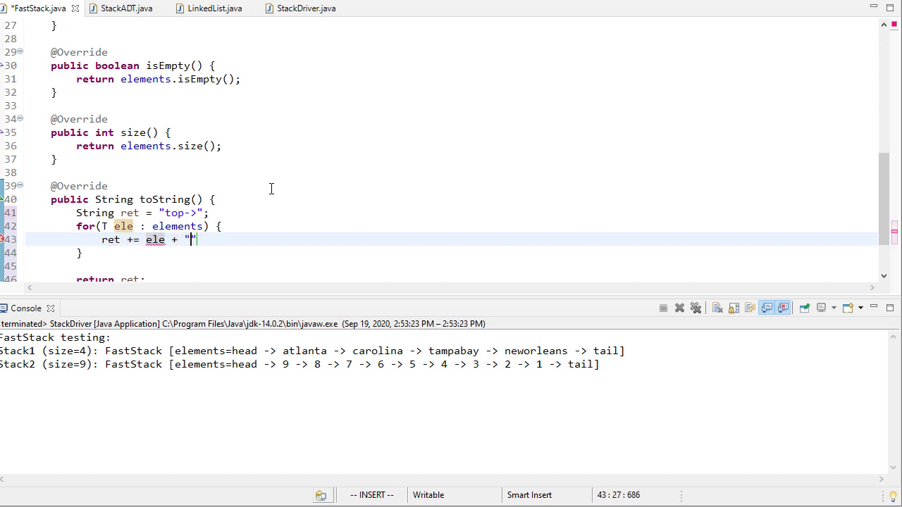
pyautogui.press('Escape')
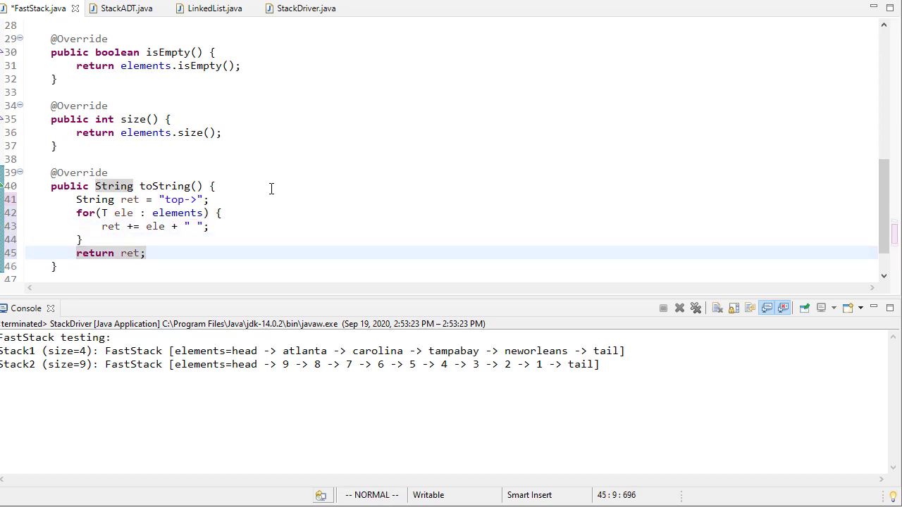
# - Change the literal to "top-> " so both stacks print cleanly, then view the StackDriver code
pyautogui.click(679, 307)
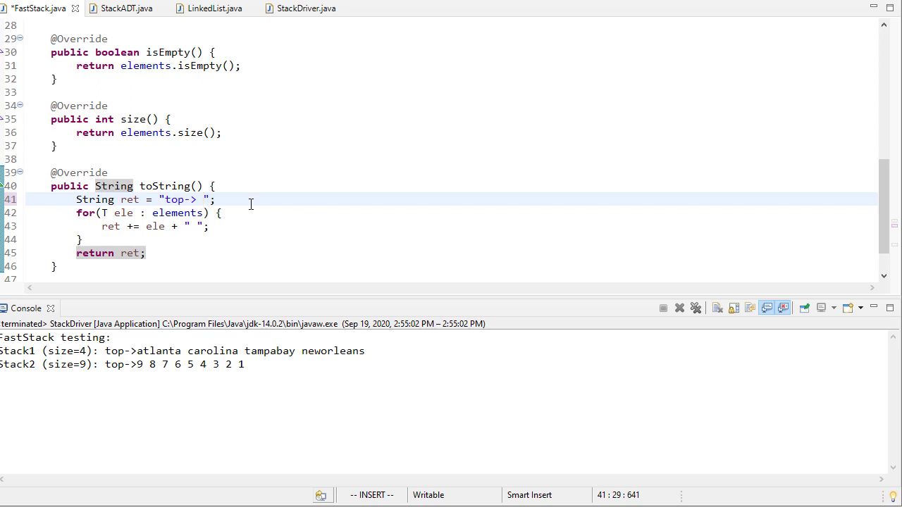
pyautogui.press('Escape')
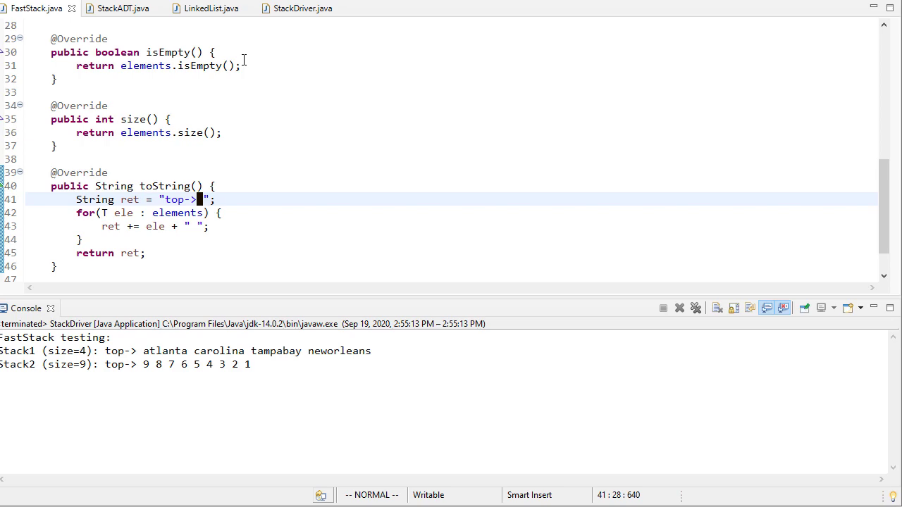
pyautogui.scroll(3)
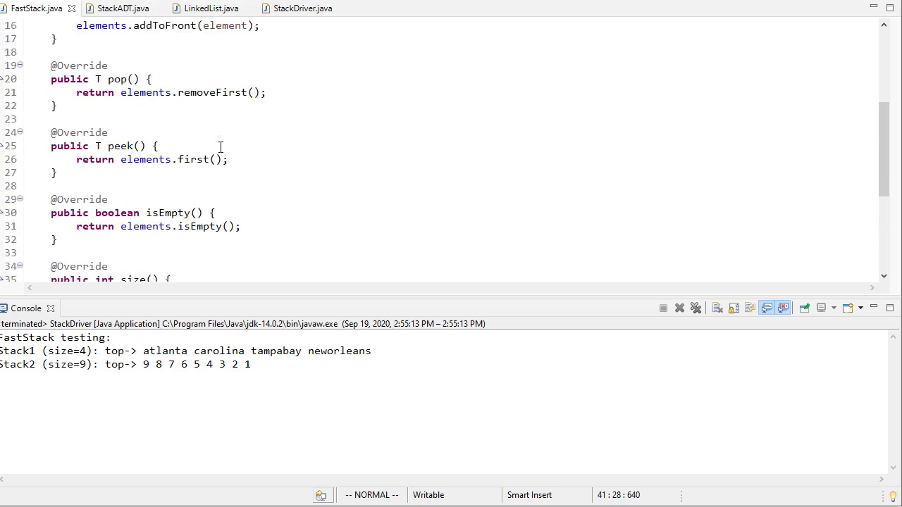
pyautogui.scroll(3)
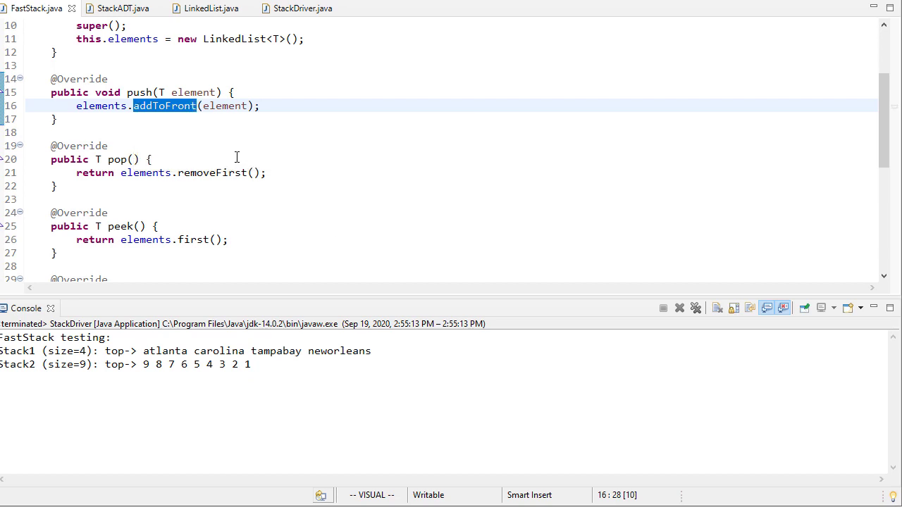
pyautogui.moveTo(261, 85)
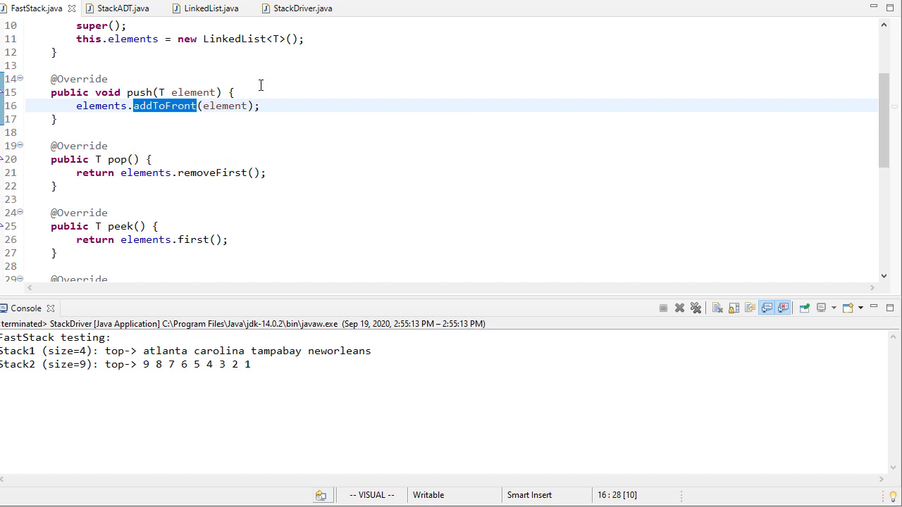
pyautogui.click(302, 8)
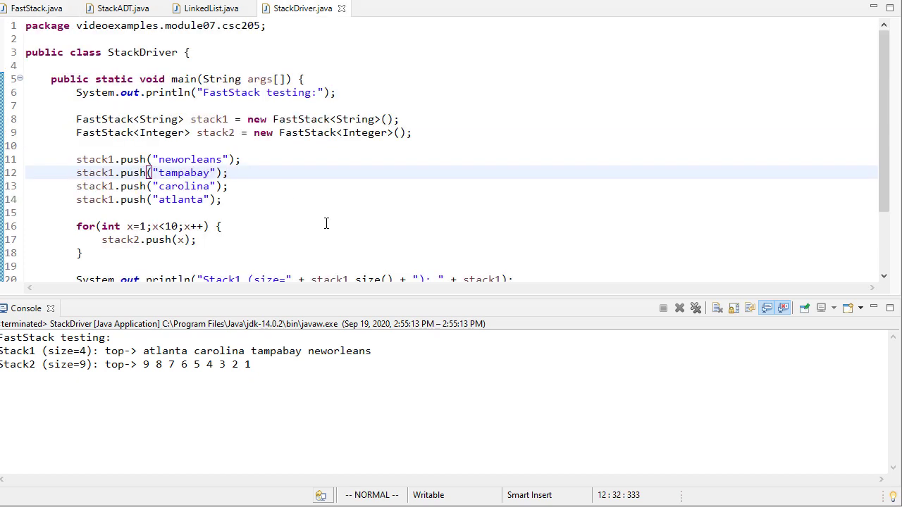